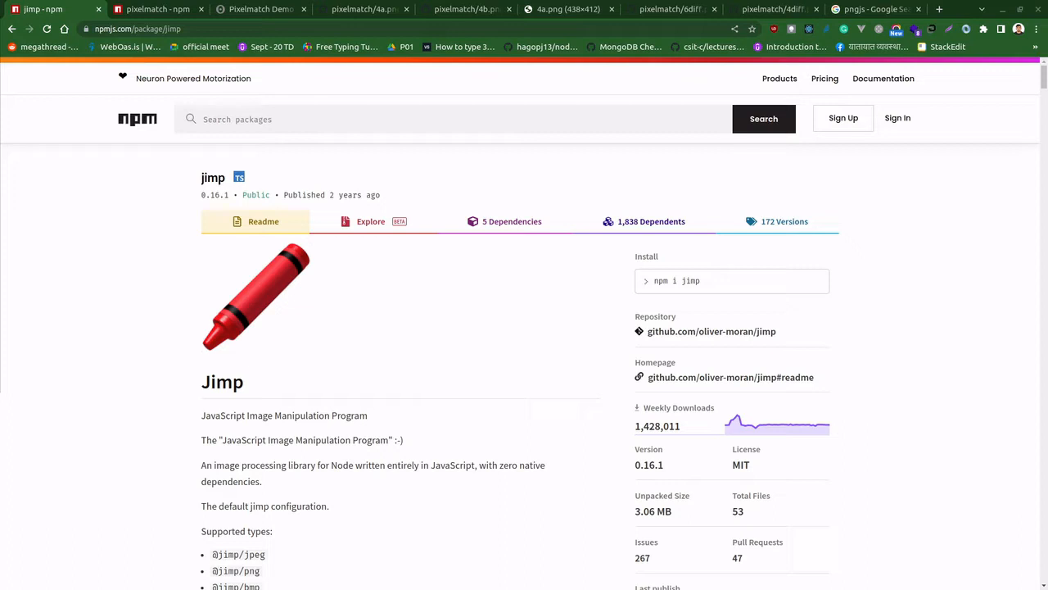
mouse_move(222, 209)
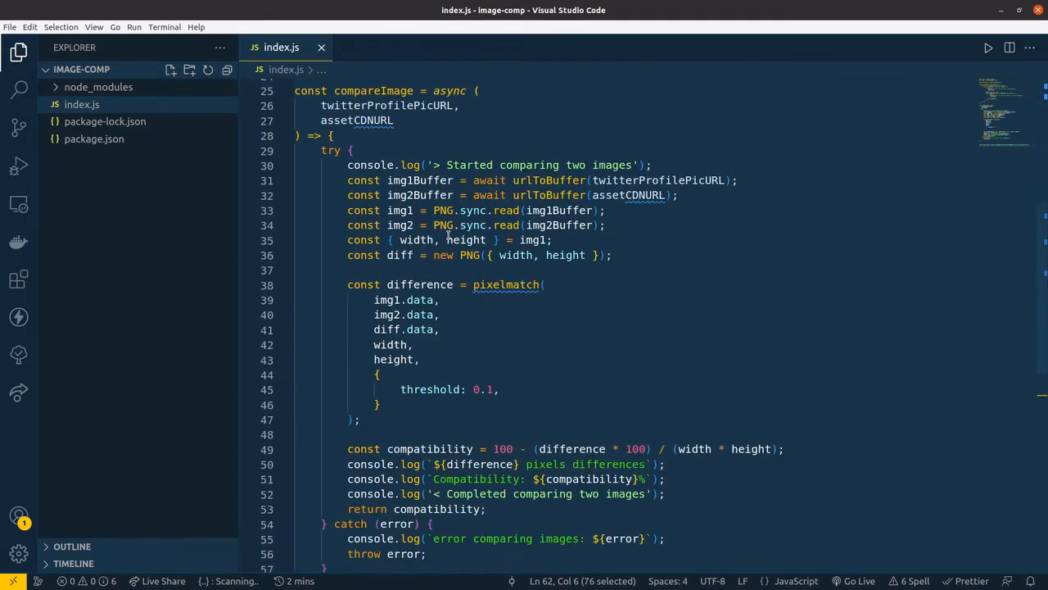
Step: Review index.js, highlighting the compareImage call at the end of the file
scroll(down, 3)
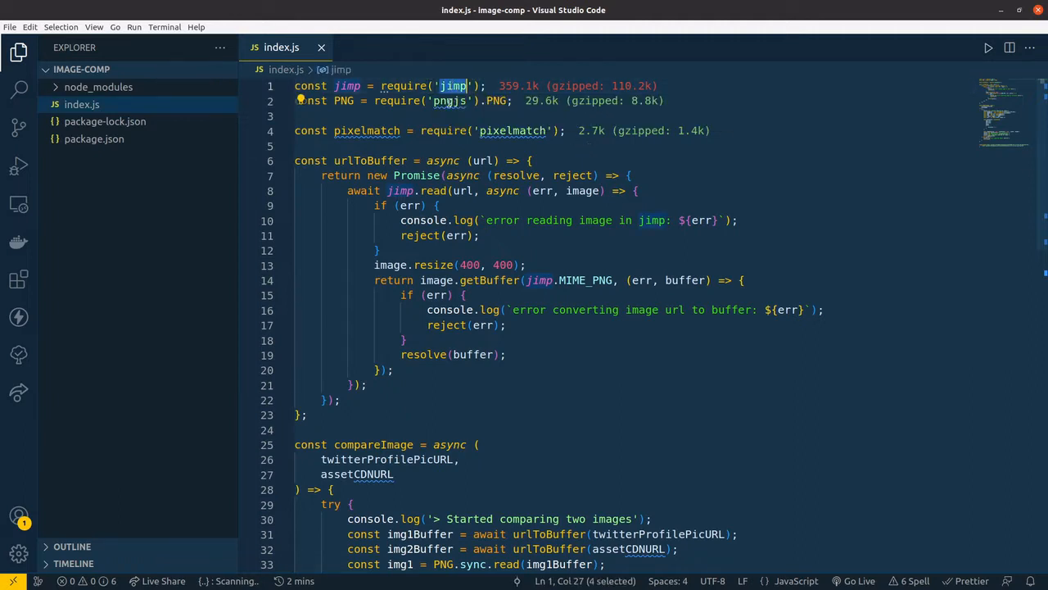
mouse_move(479, 72)
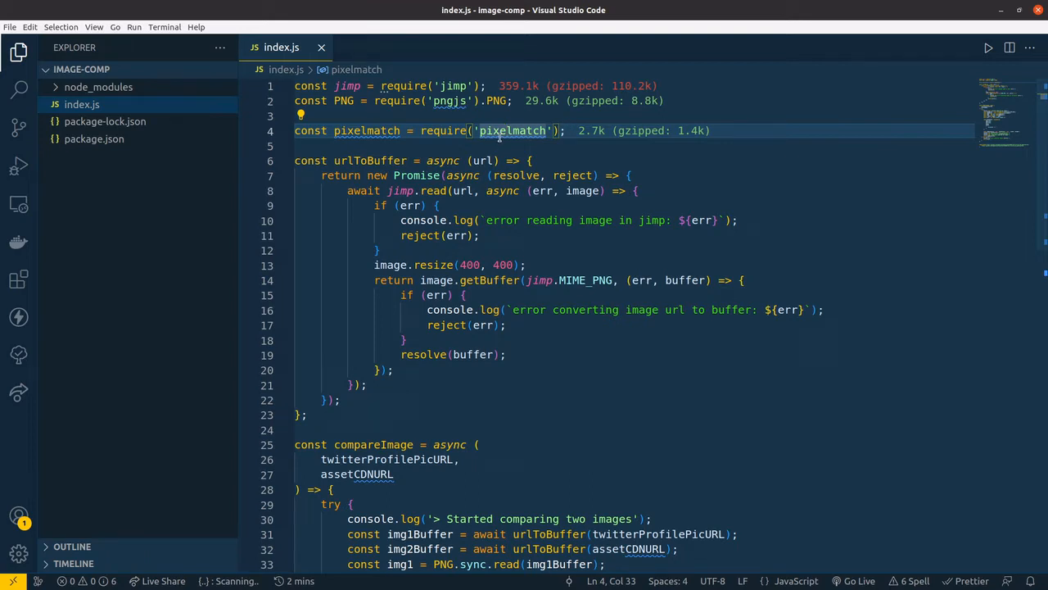
mouse_move(511, 131)
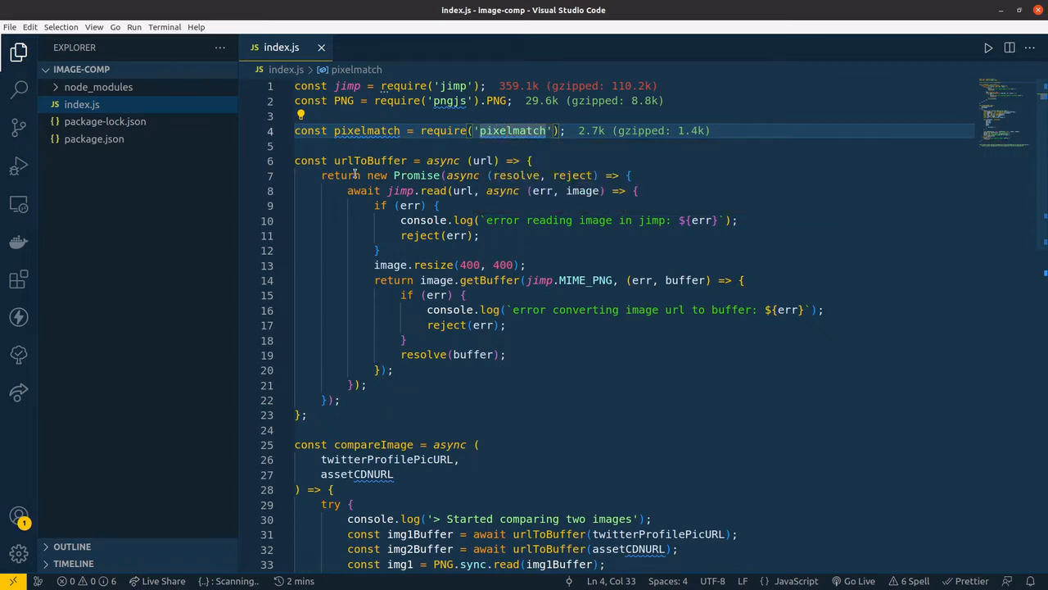
scroll(down, 3)
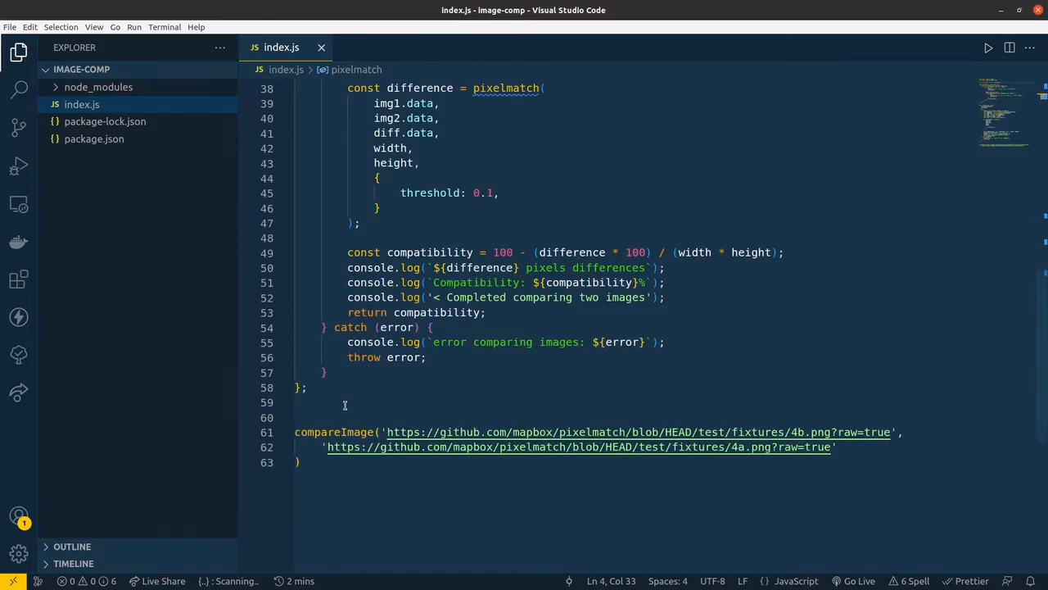
double_click(334, 432)
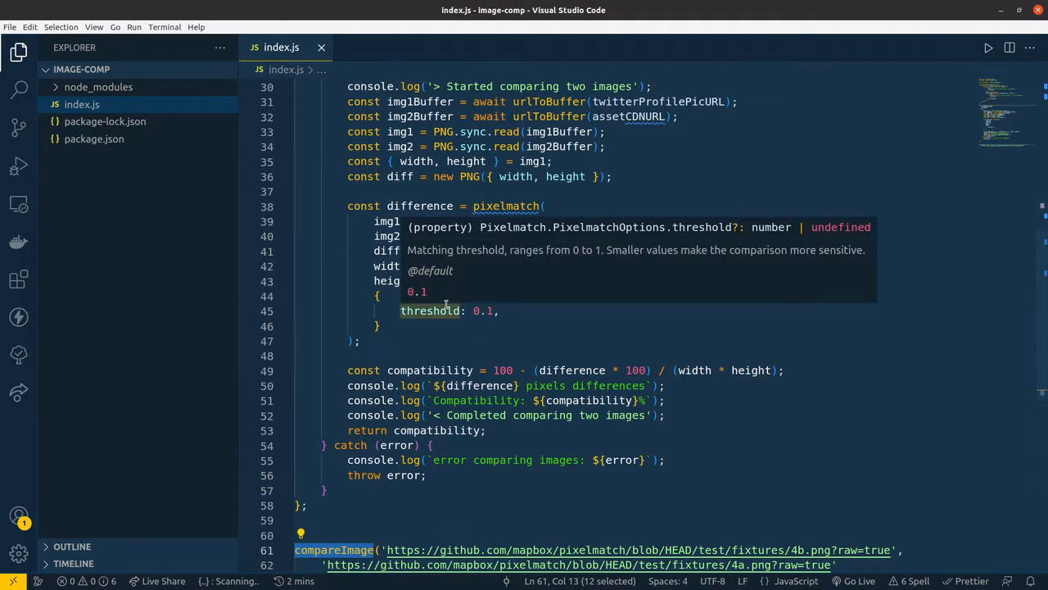
mouse_move(452, 327)
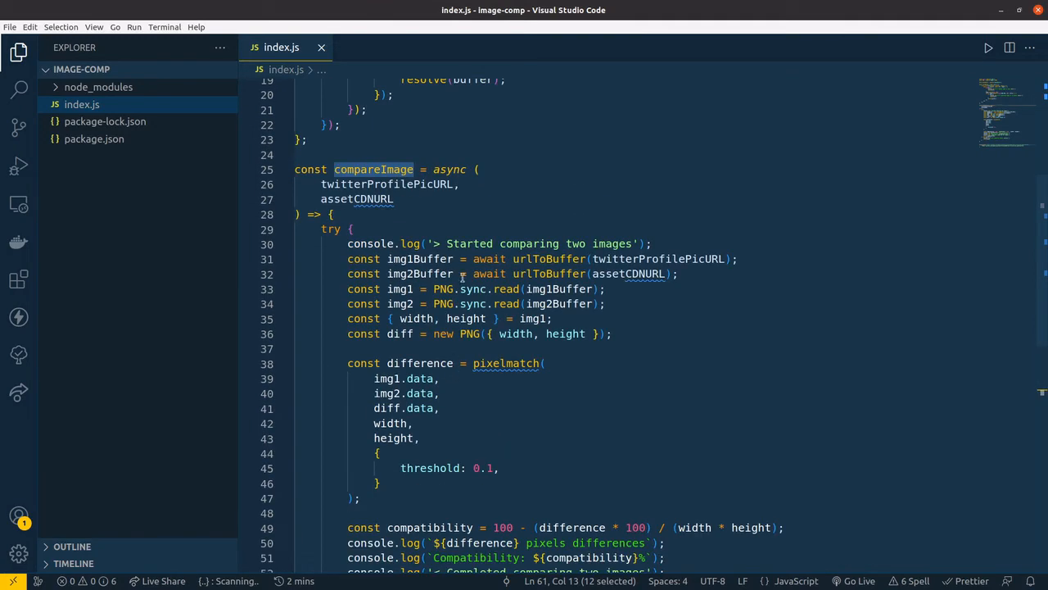
scroll(down, 3)
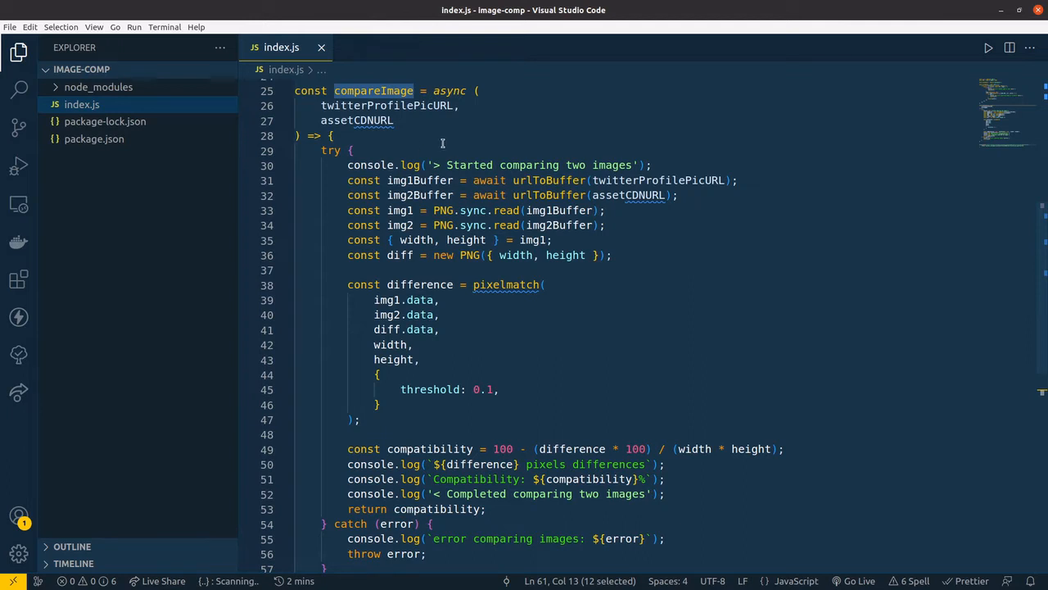
double_click(419, 180)
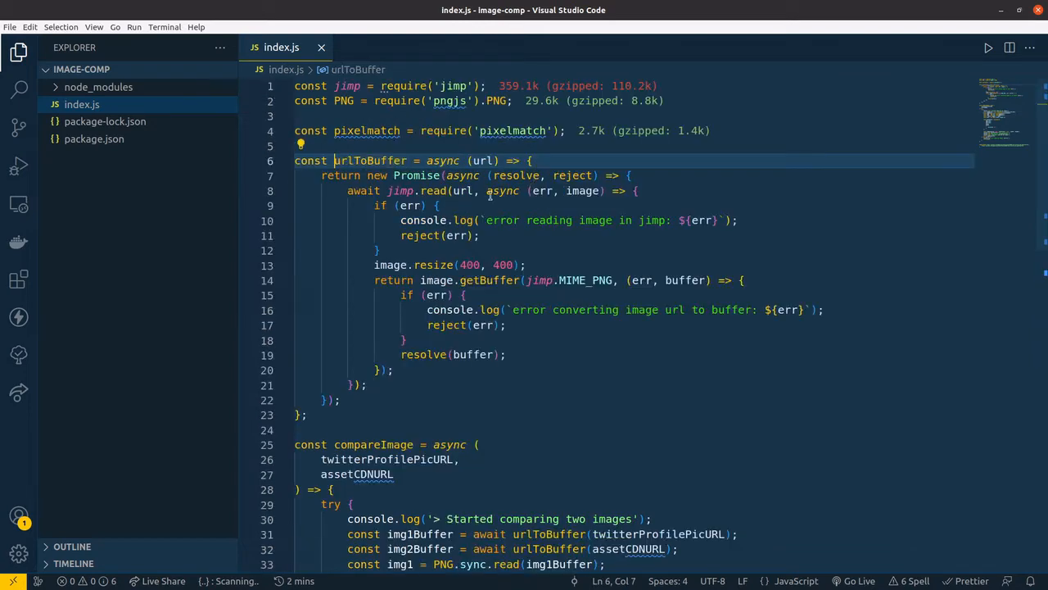
mouse_move(464, 190)
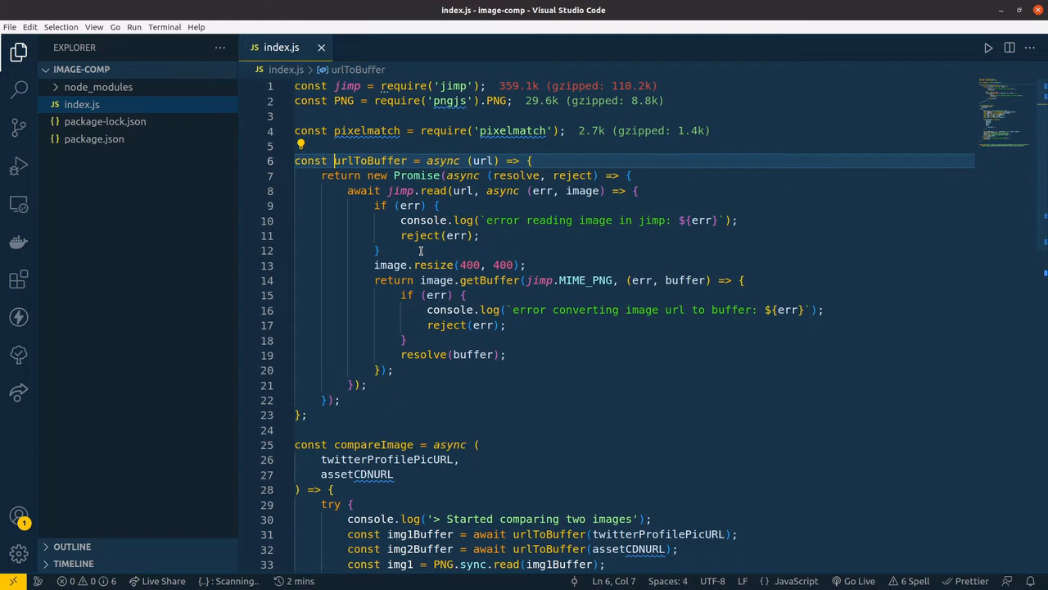
mouse_move(523, 268)
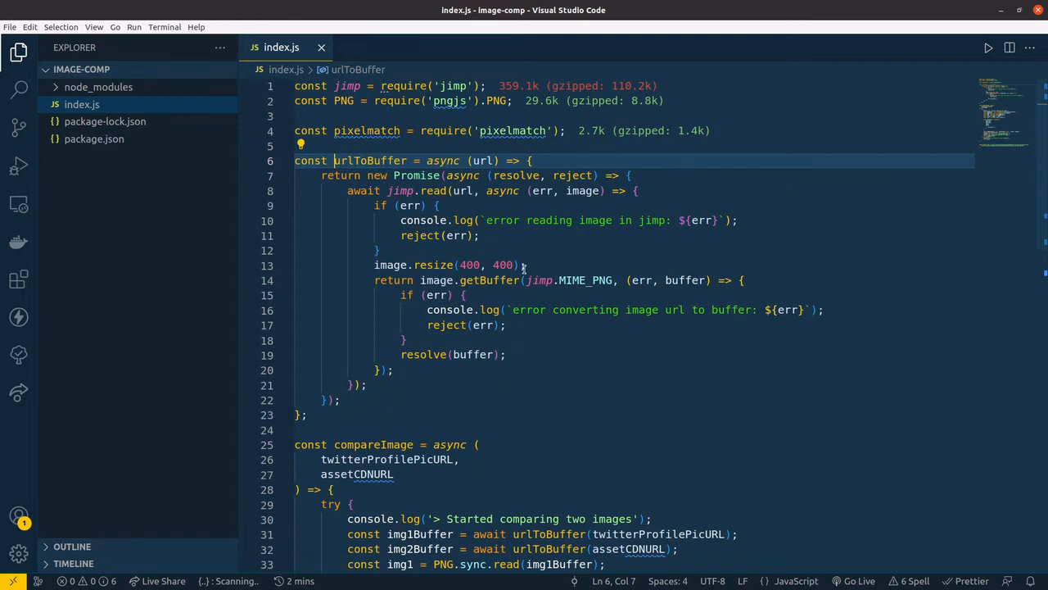
Step: Inspect the image resize and getBuffer calls in index.js while scrolling through the code
double_click(433, 266)
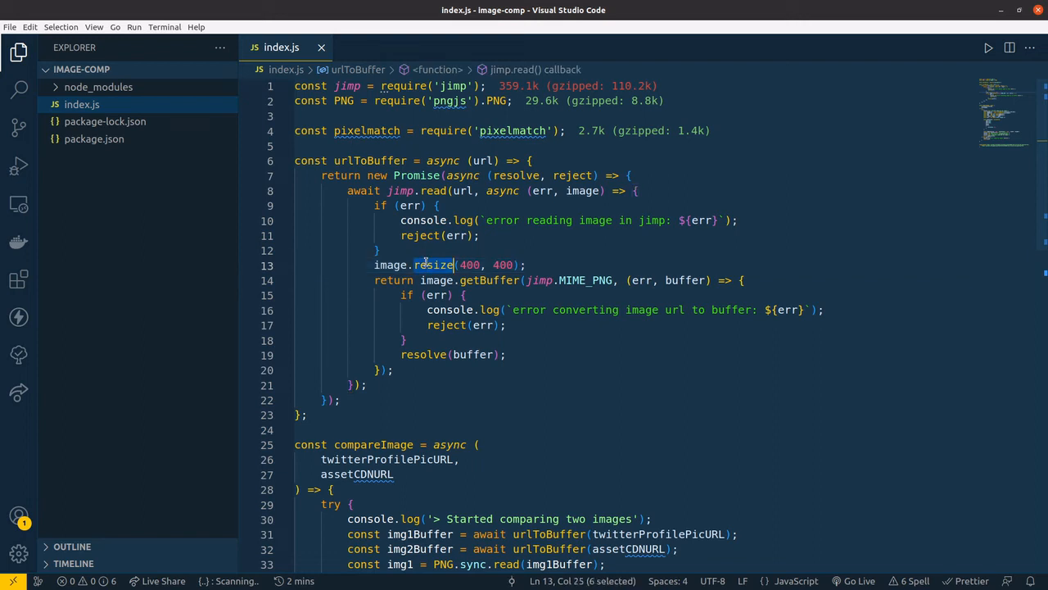
mouse_move(432, 265)
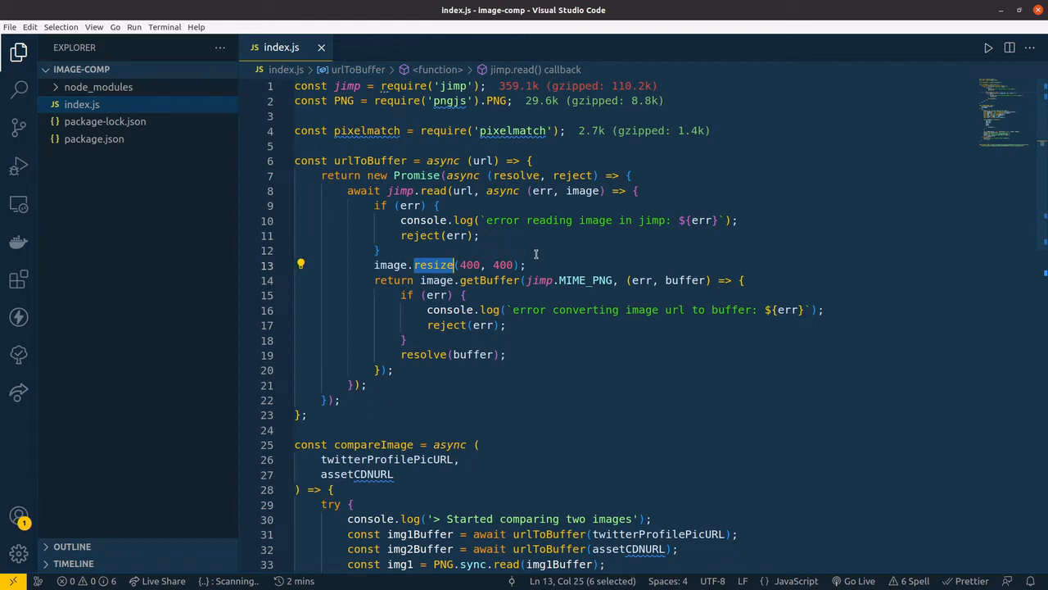
scroll(down, 3)
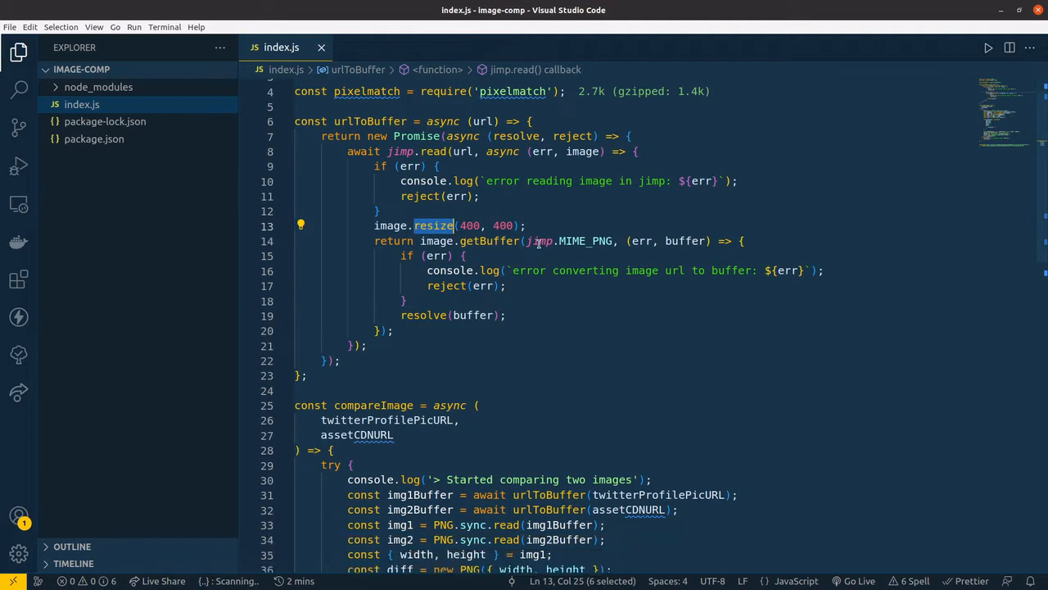
double_click(488, 241)
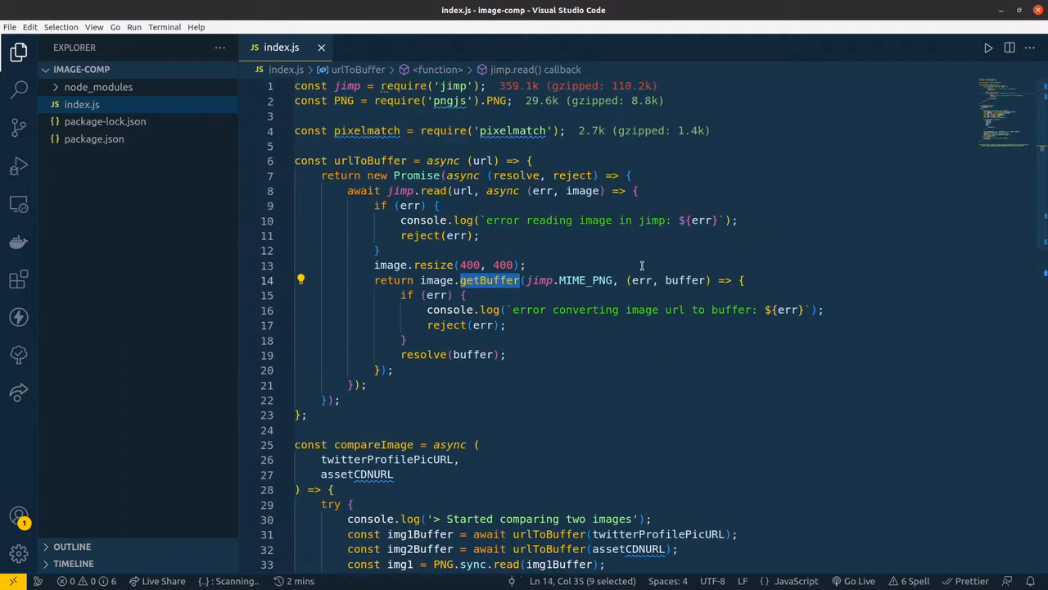
mouse_move(733, 261)
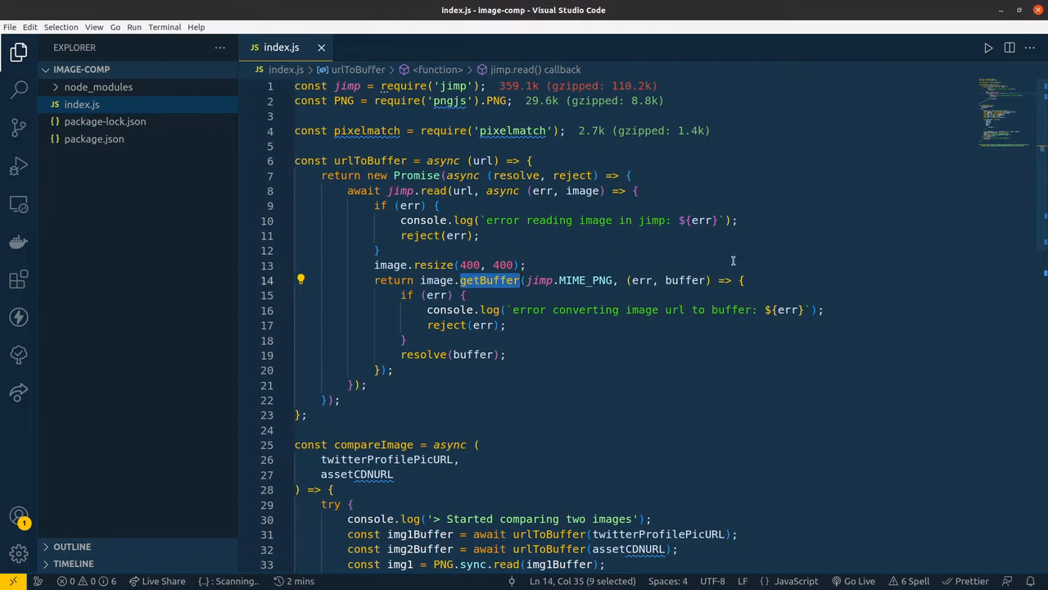
mouse_move(734, 262)
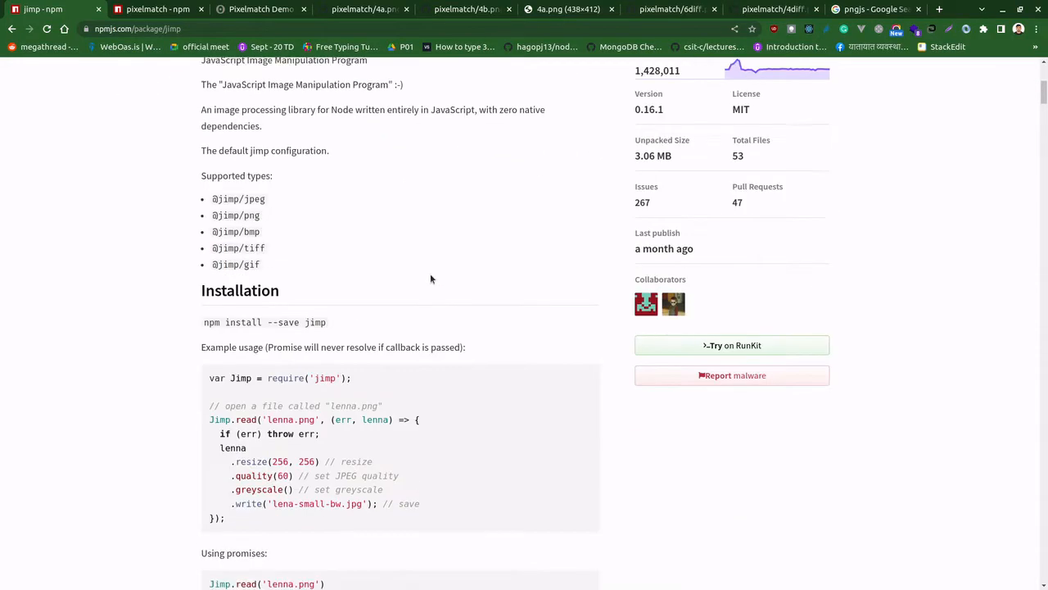
scroll(down, 3)
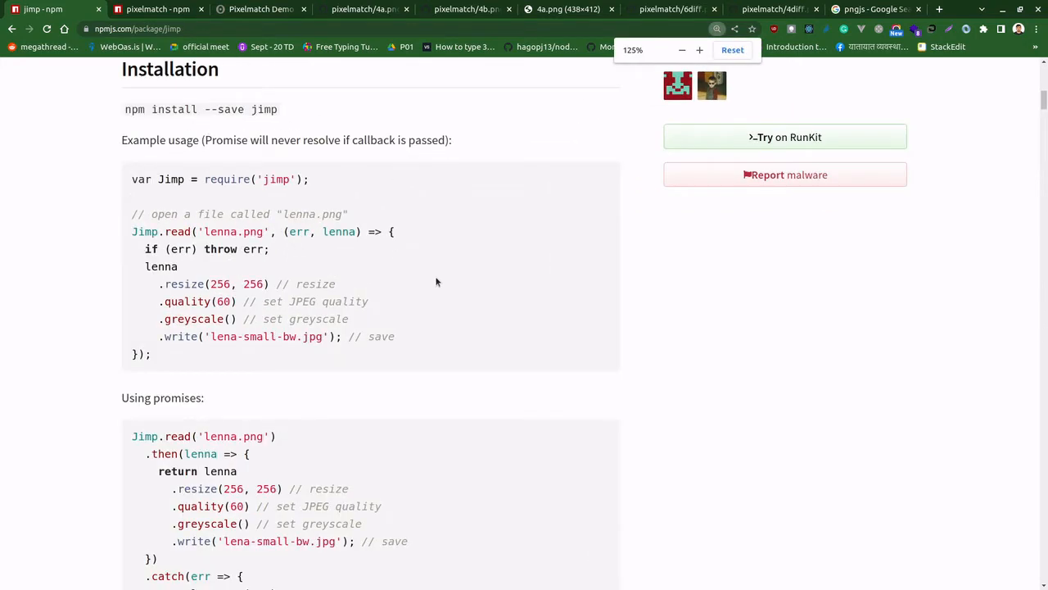
scroll(up, 3)
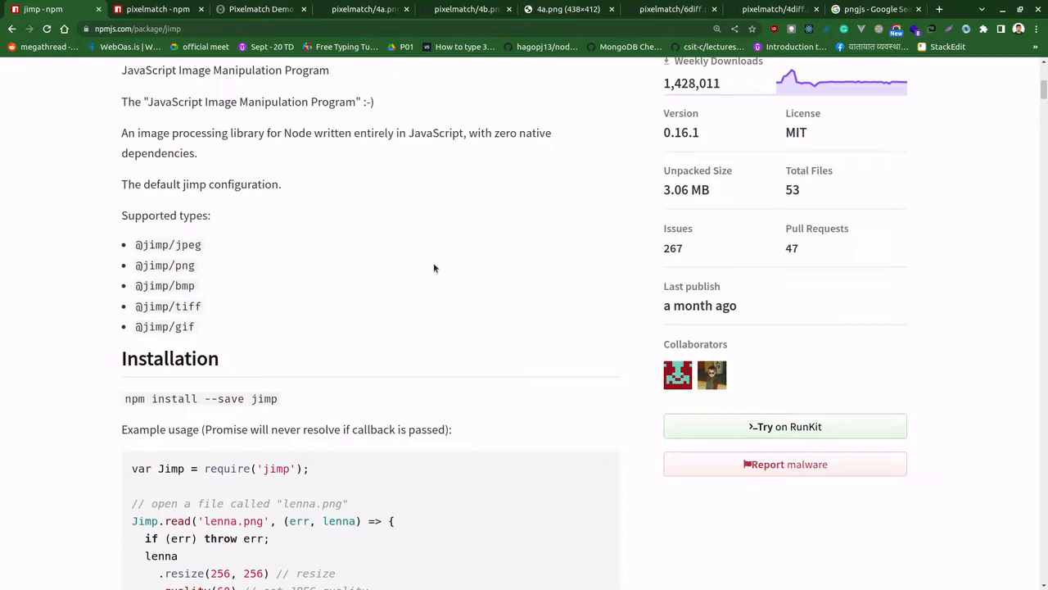
scroll(down, 3)
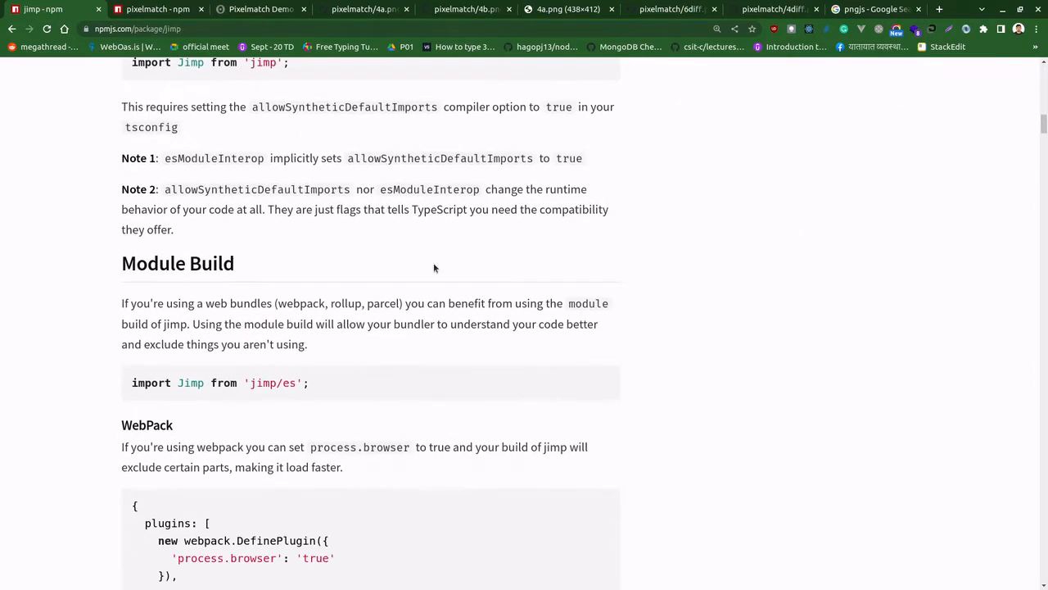
scroll(down, 3)
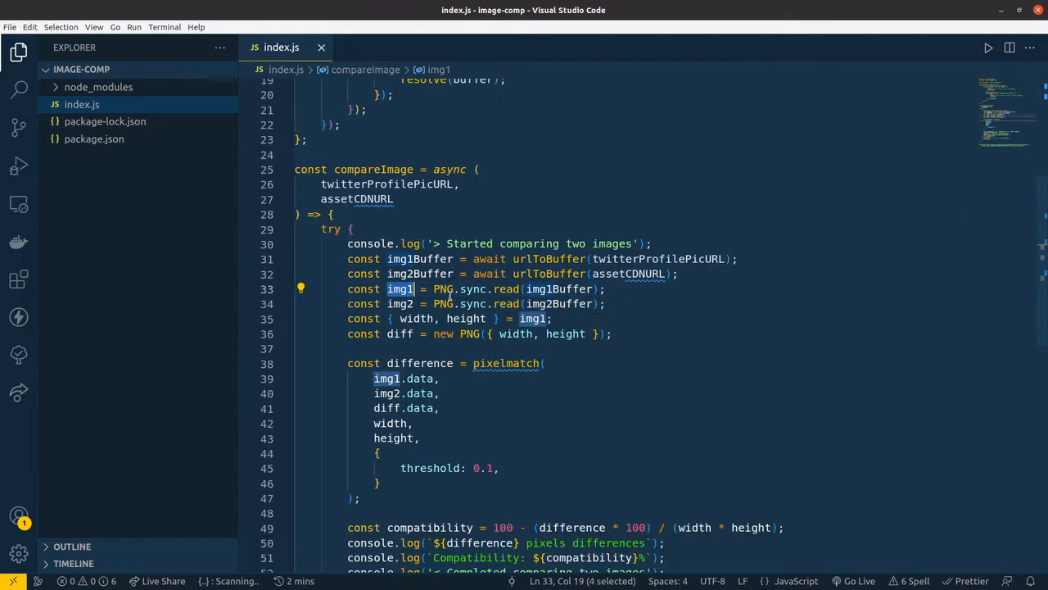
scroll(up, 3)
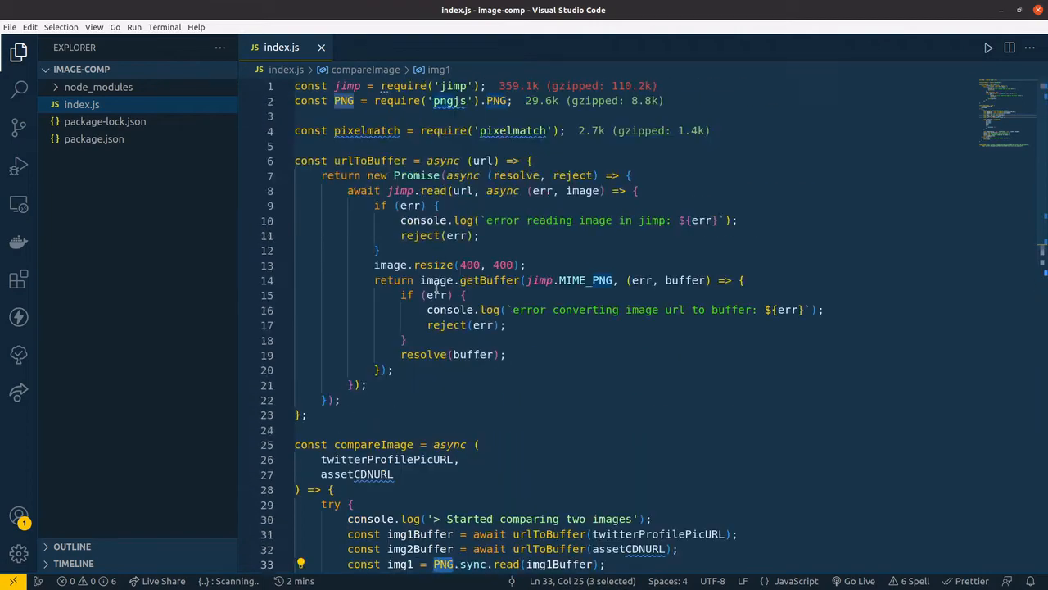
Step: From the jimp docs, go to the Google results for pngjs and load its npm package page
click(41, 9)
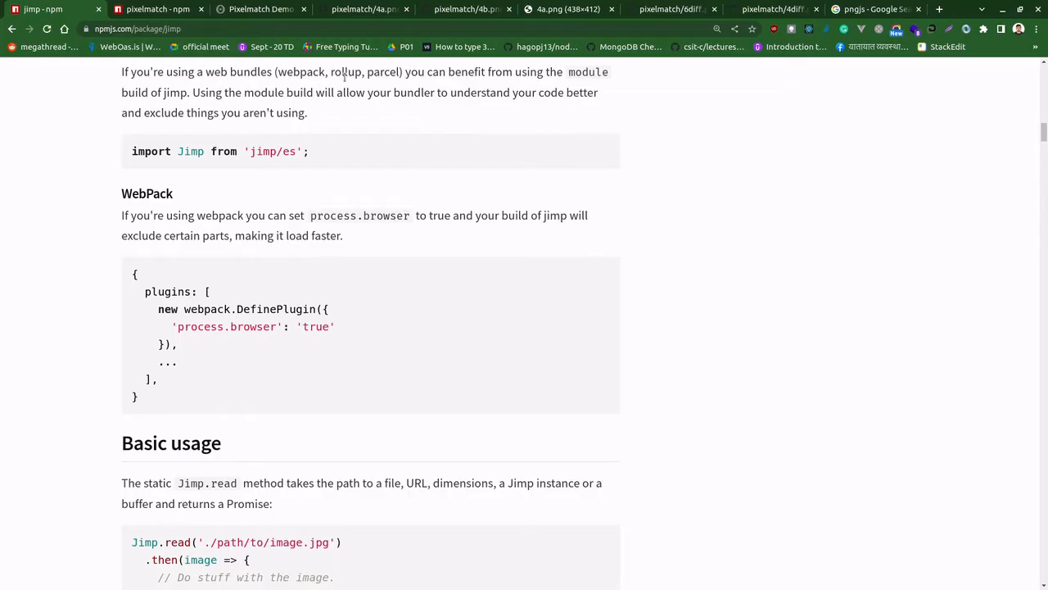
mouse_move(157, 10)
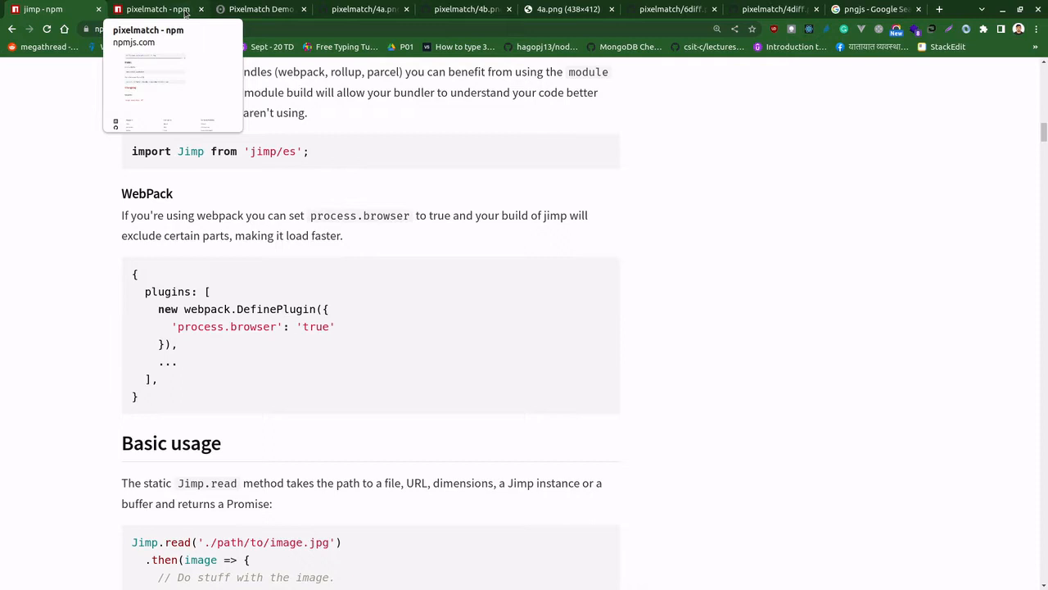
click(876, 10)
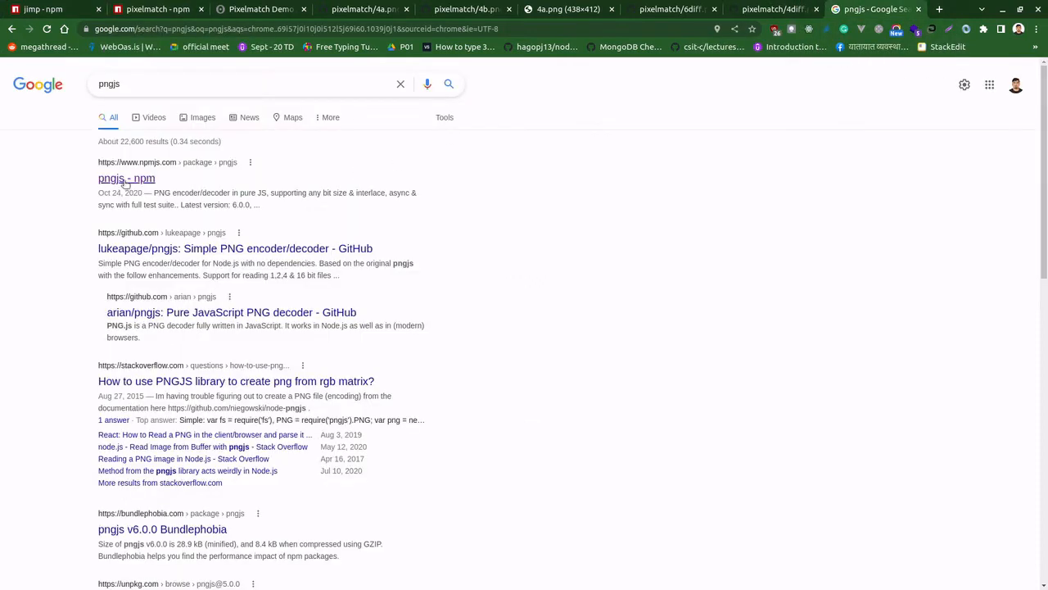
click(126, 178)
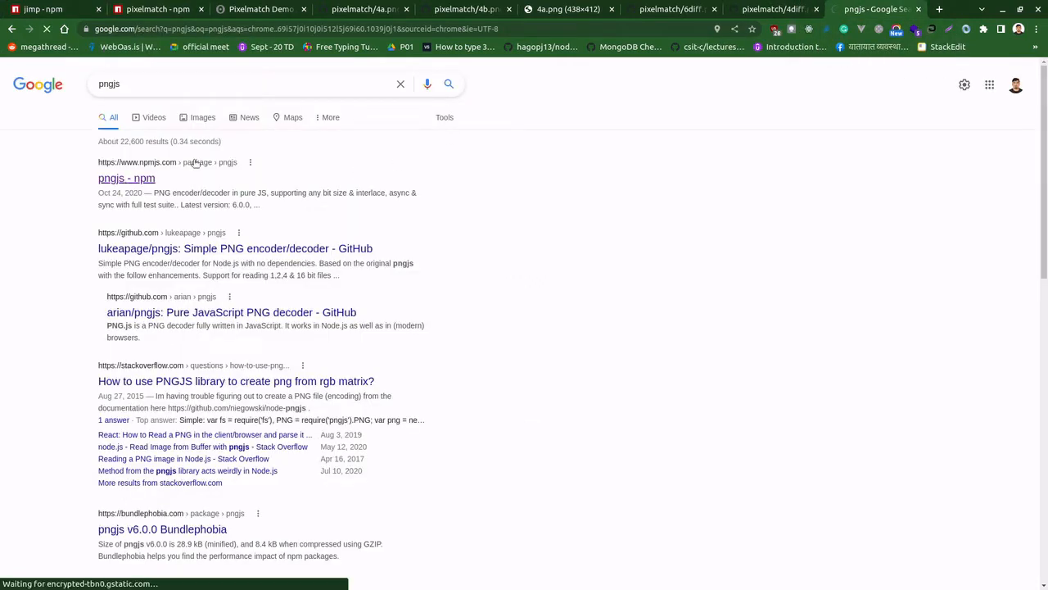
mouse_move(876, 10)
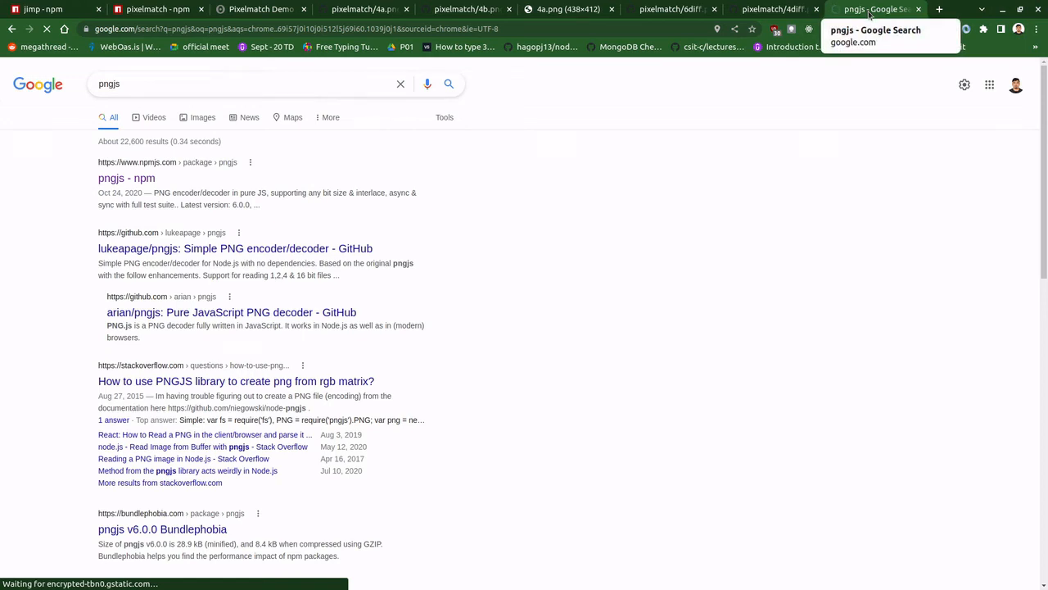
click(126, 177)
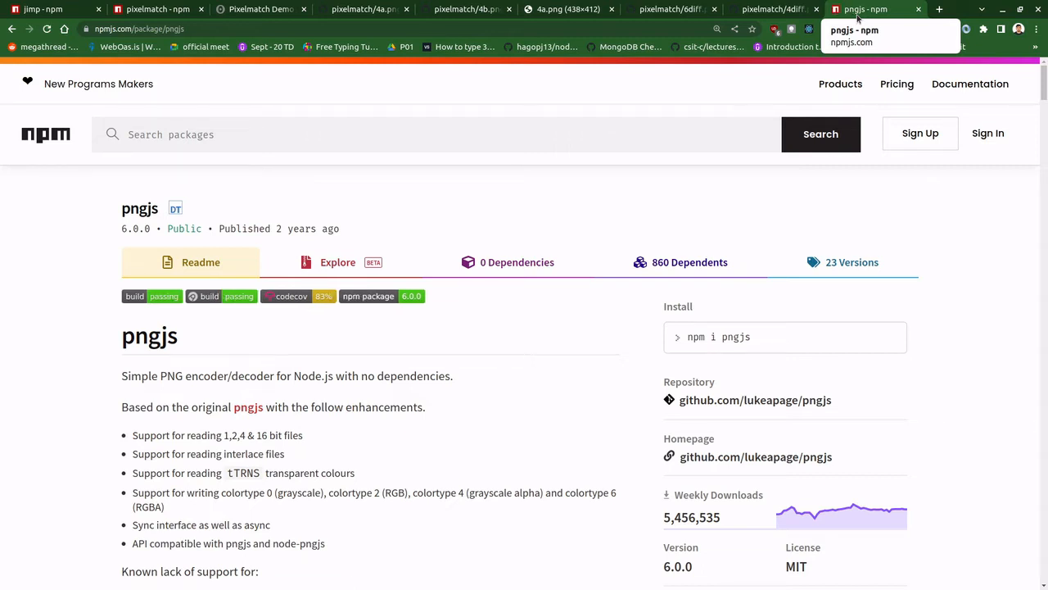
Step: Scroll the pngjs npm page down to its comparison table and tests section
scroll(down, 3)
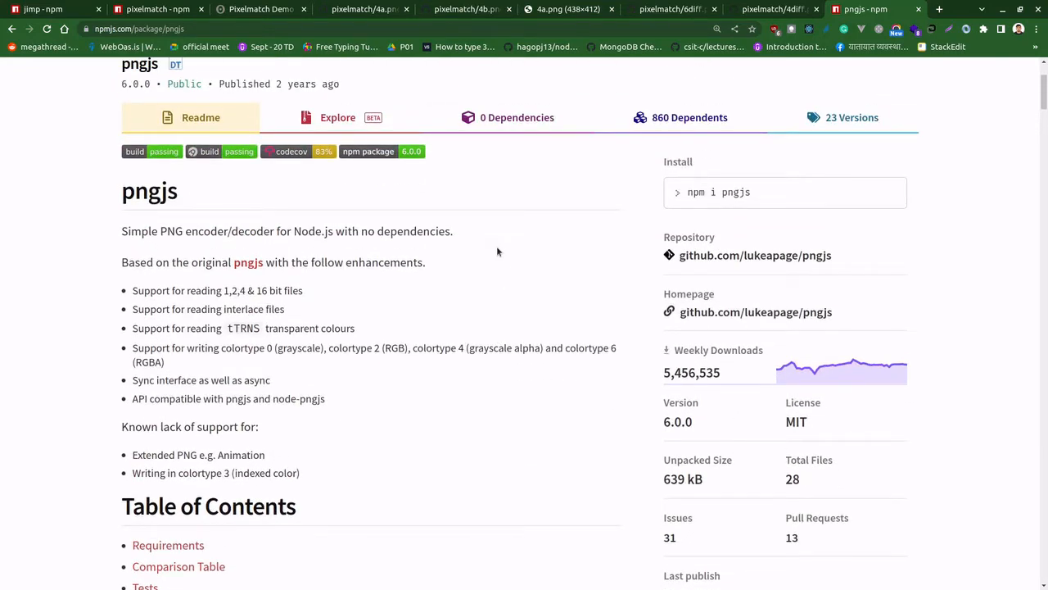
scroll(down, 3)
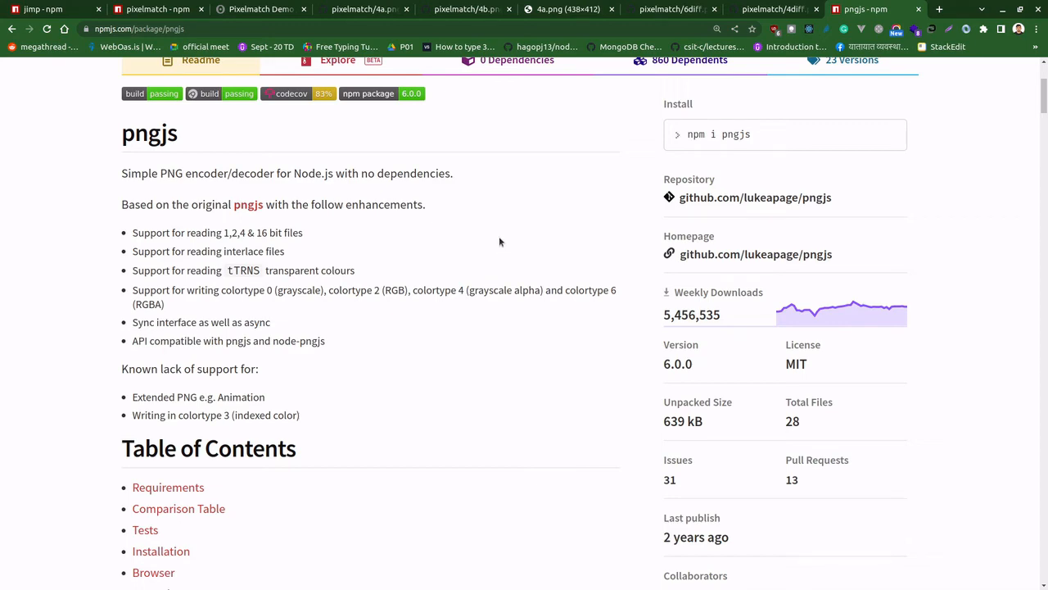
scroll(down, 3)
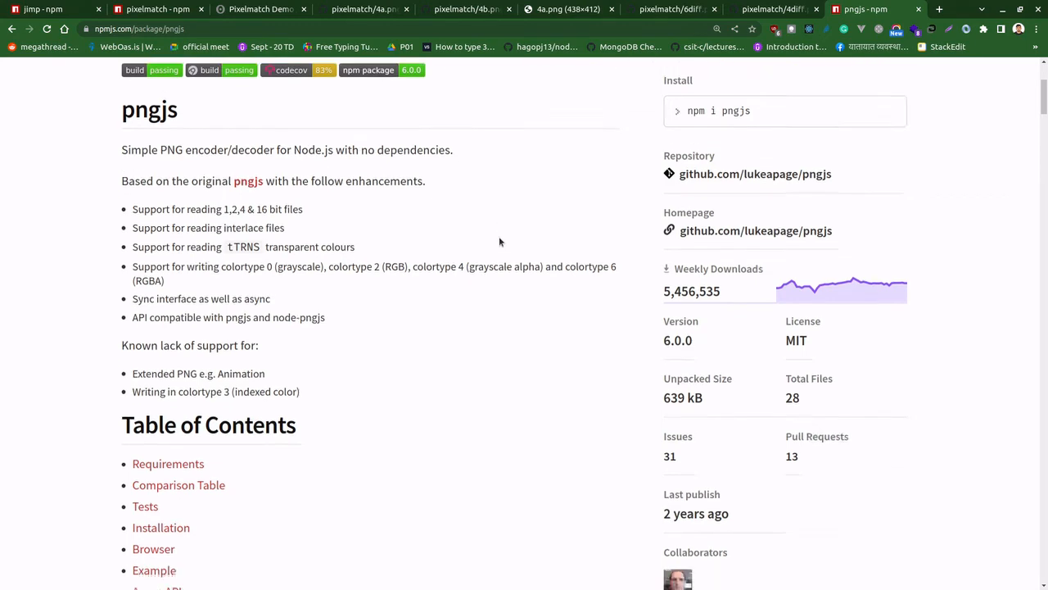
scroll(down, 3)
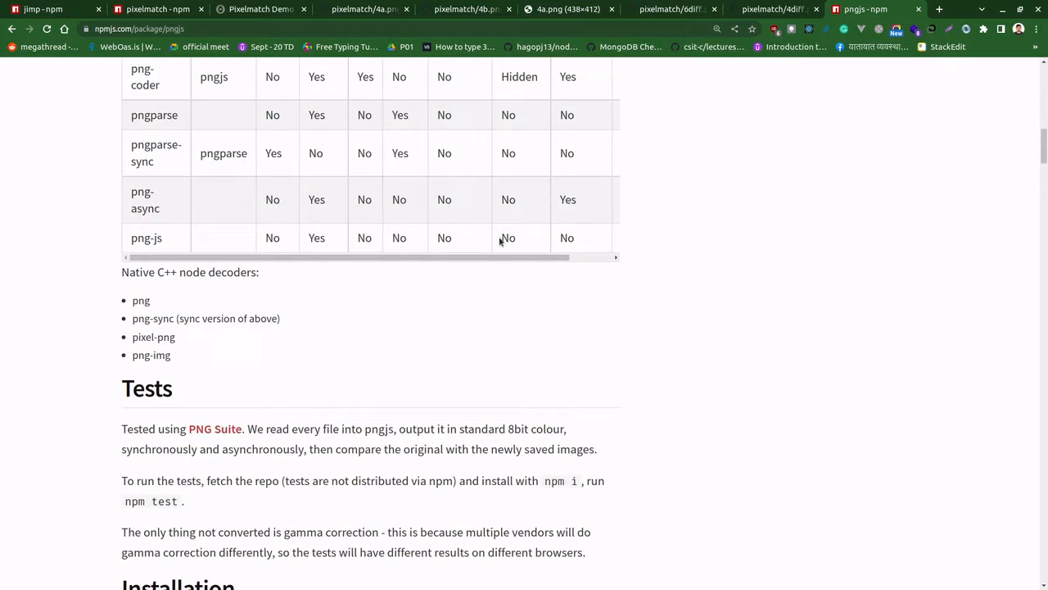
scroll(down, 3)
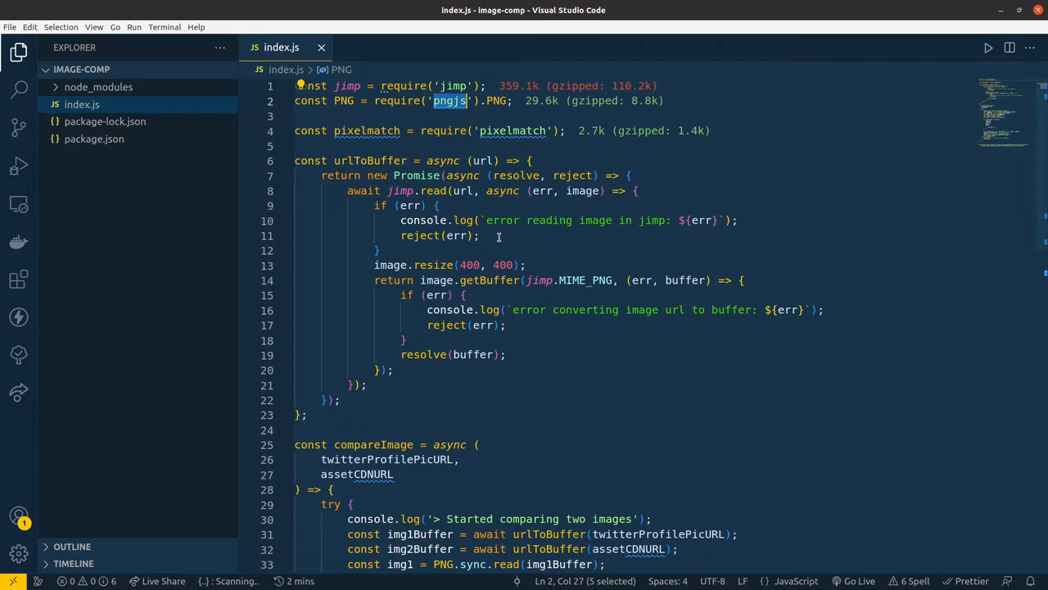
mouse_move(503, 207)
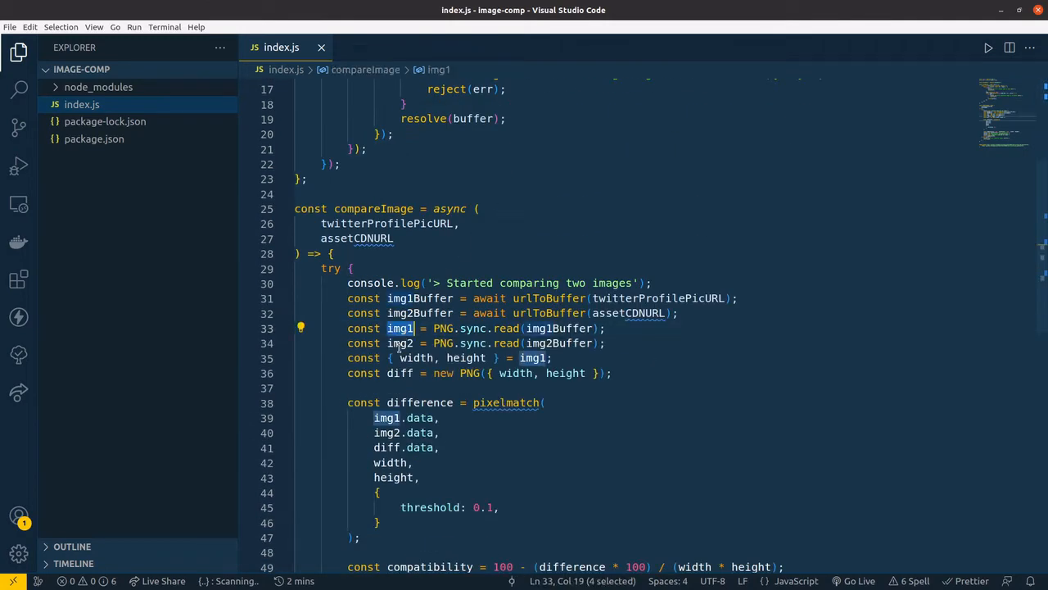
click(400, 343)
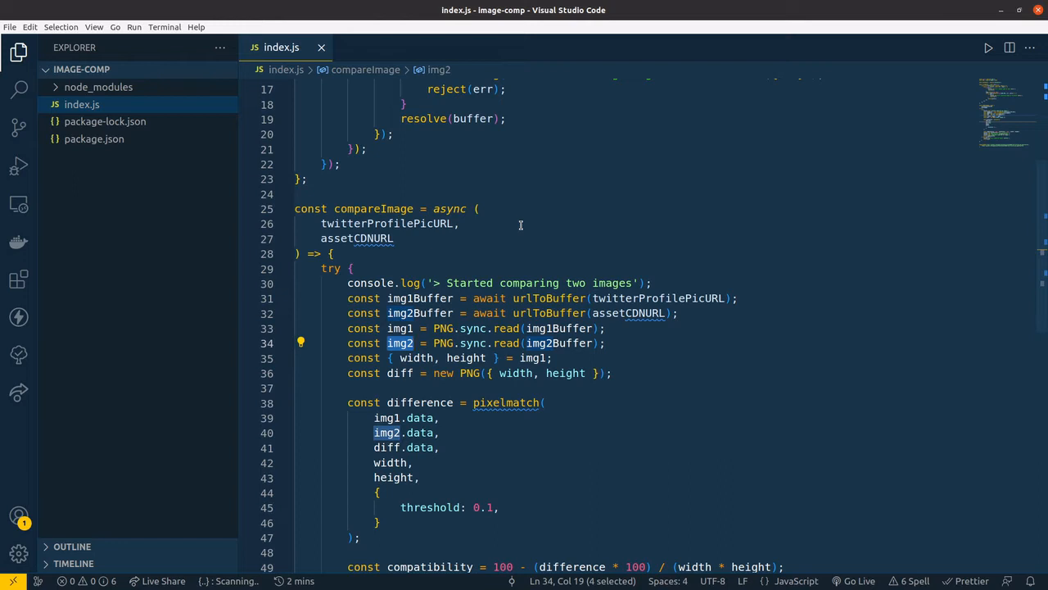
scroll(down, 3)
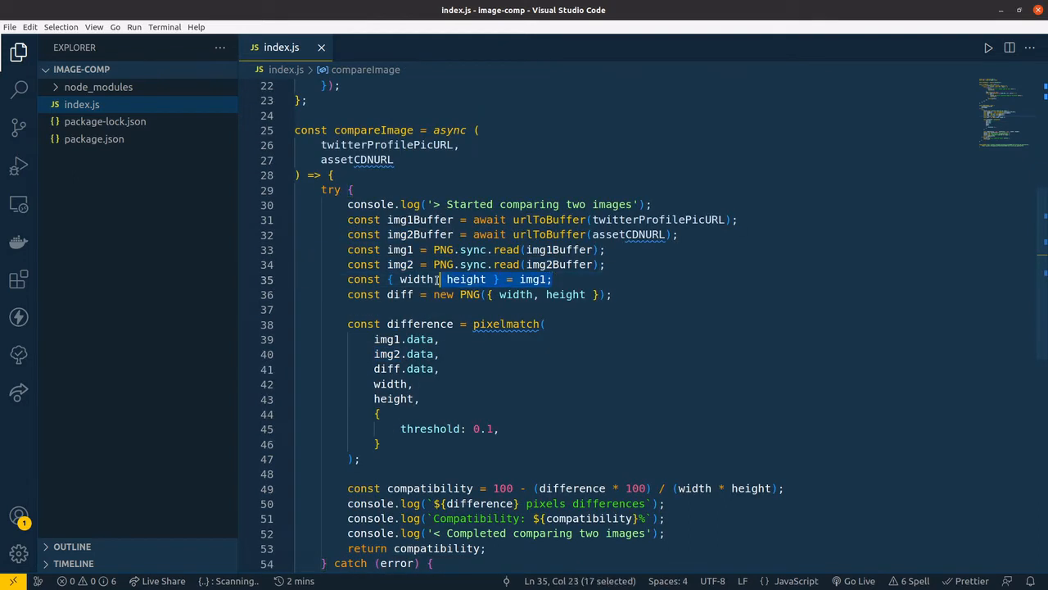
double_click(416, 279)
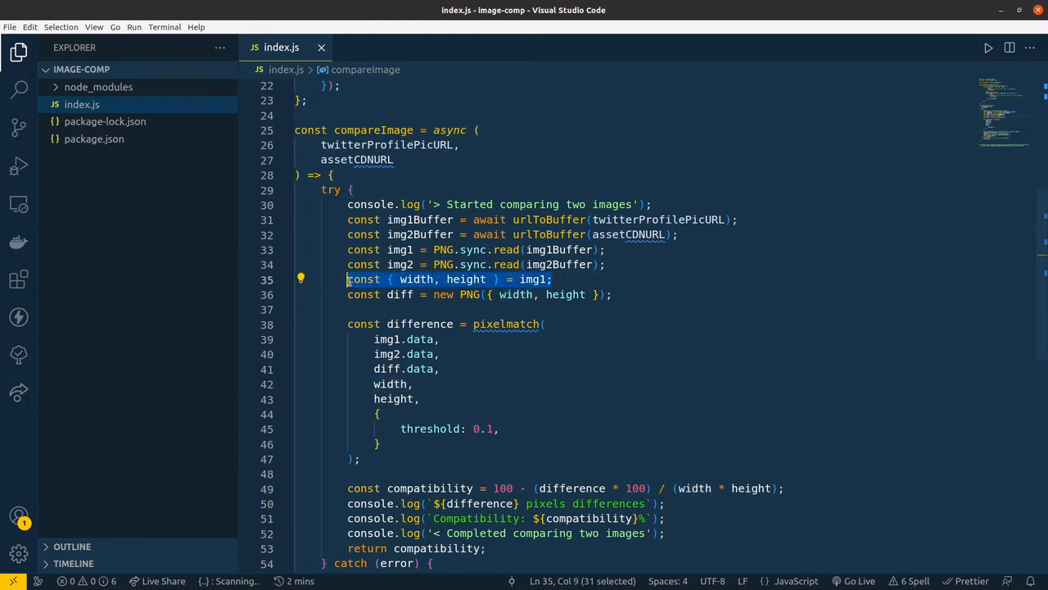
mouse_move(561, 263)
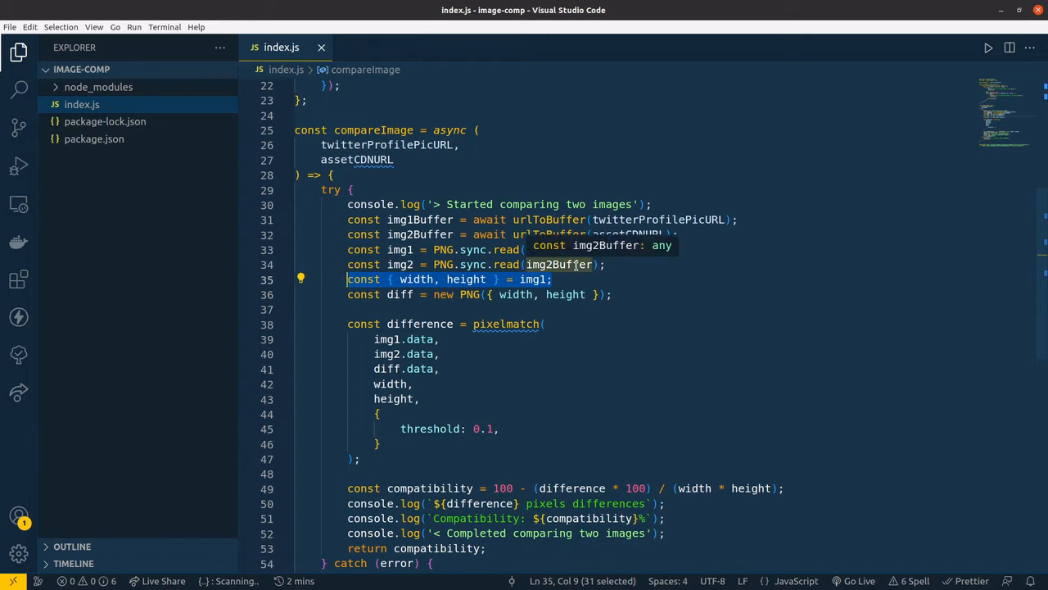
mouse_move(537, 265)
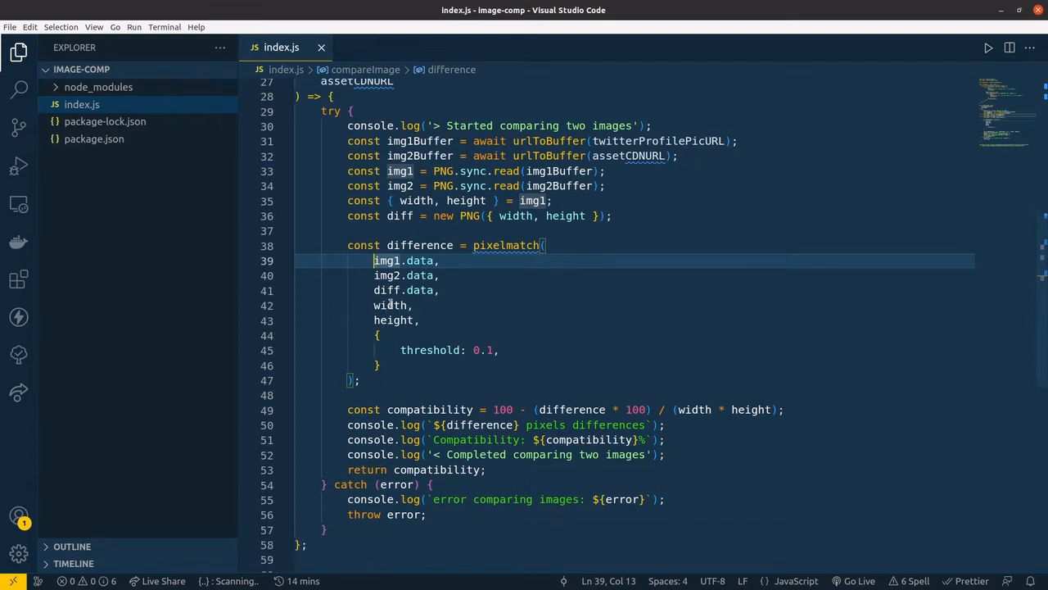
double_click(387, 290)
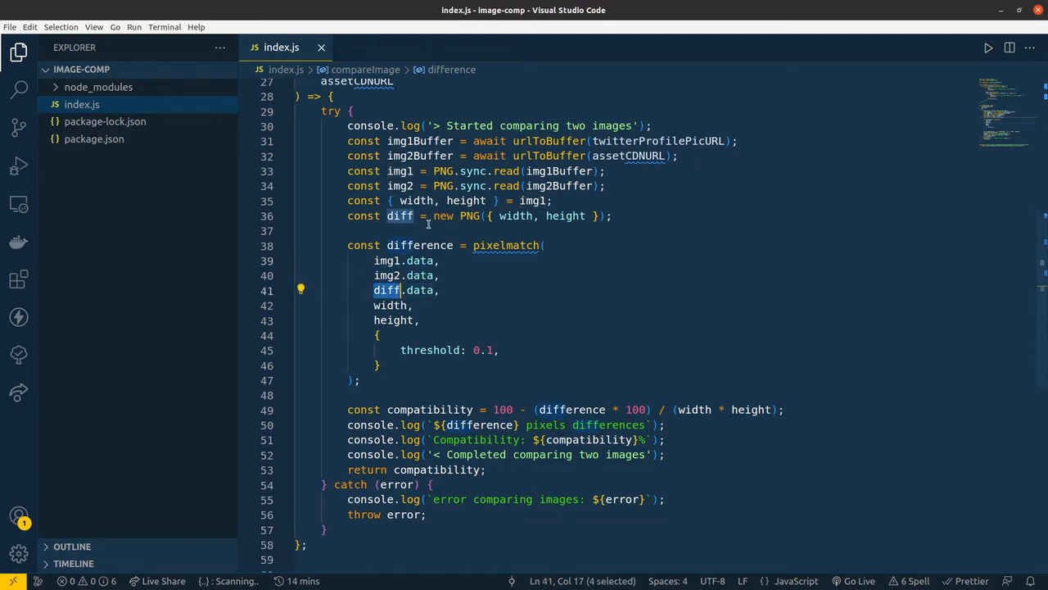
mouse_move(645, 213)
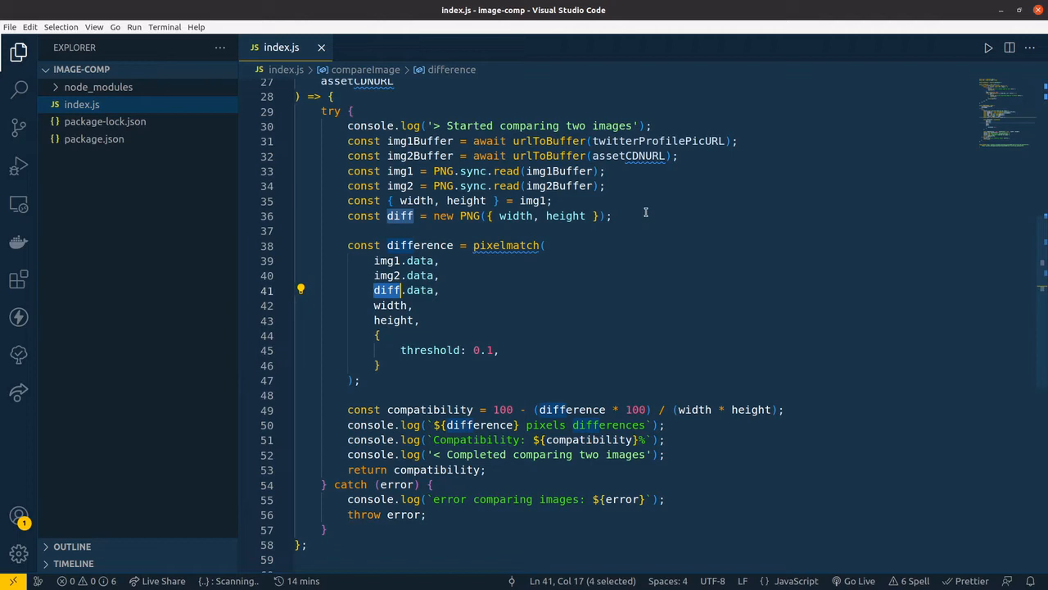
scroll(down, 3)
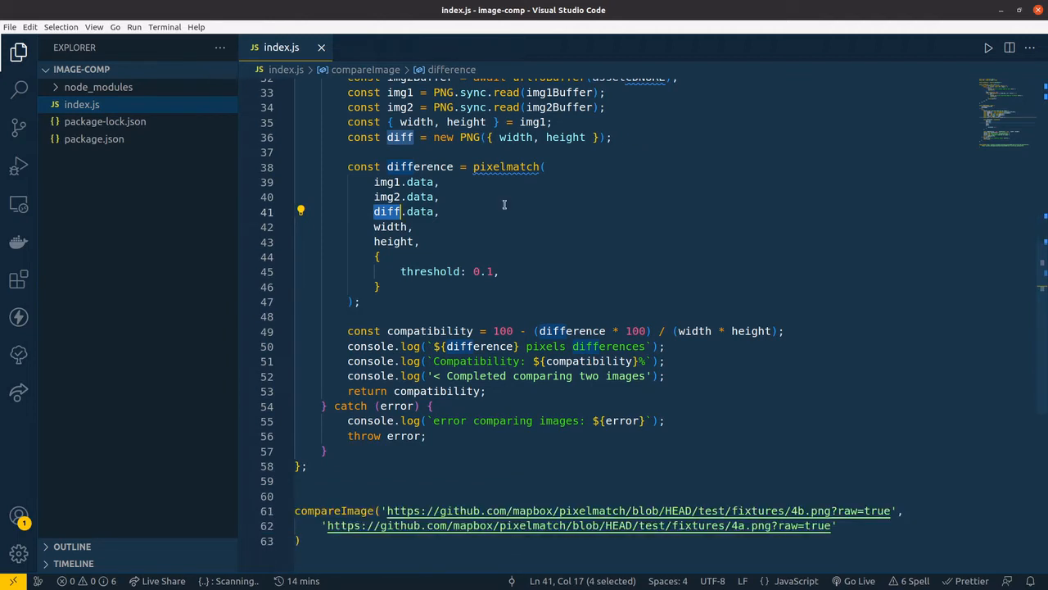
mouse_move(495, 336)
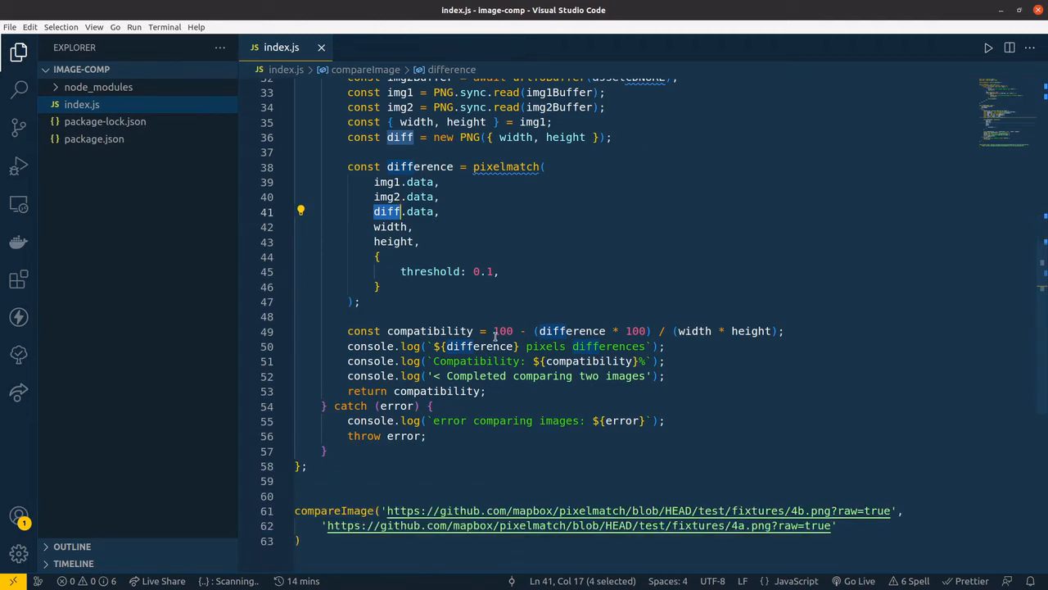
drag(493, 331, 783, 330)
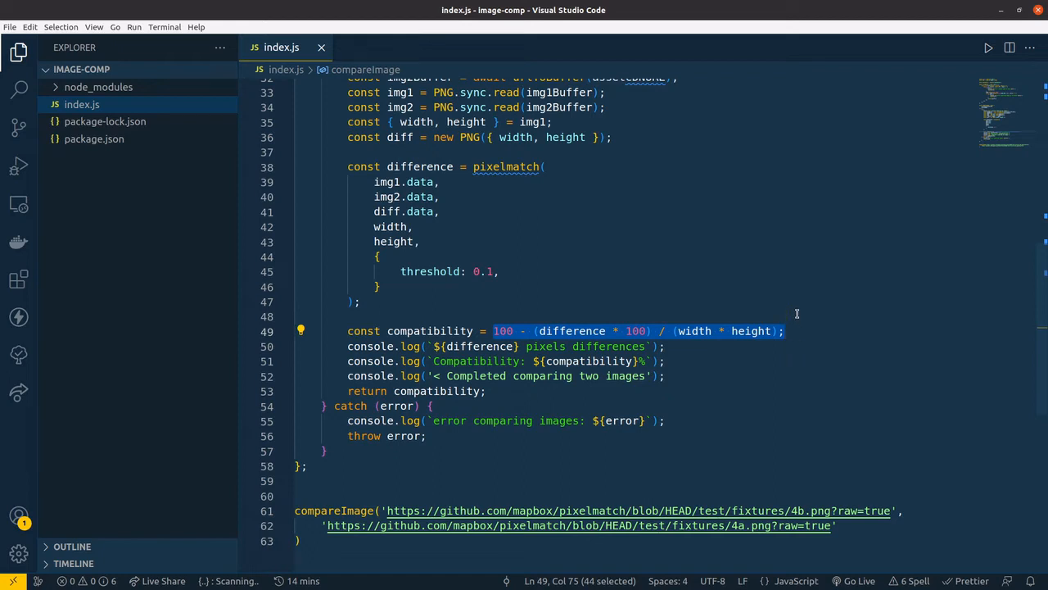
scroll(down, 3)
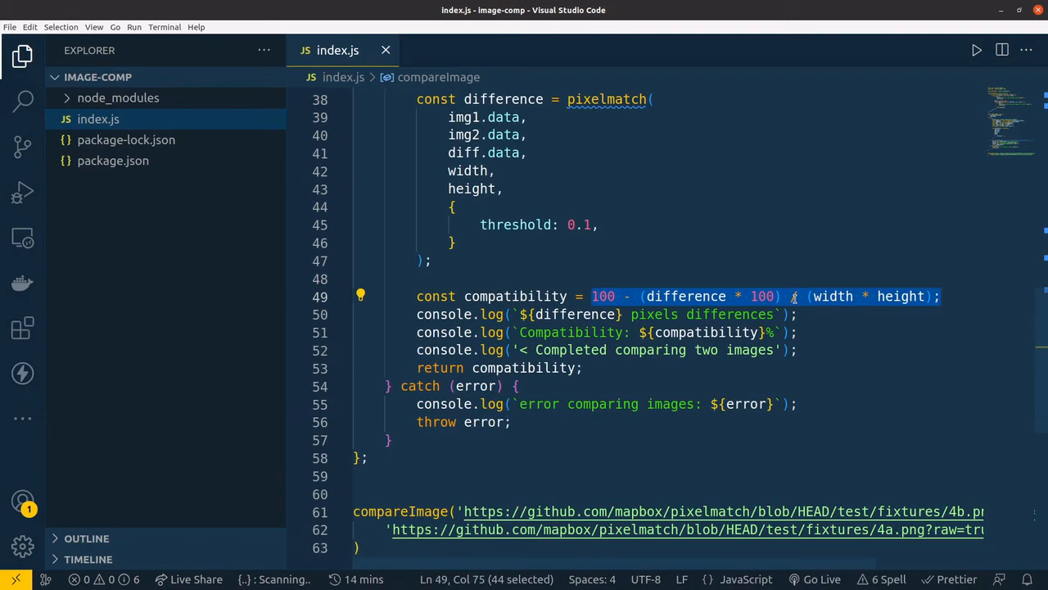
scroll(down, 3)
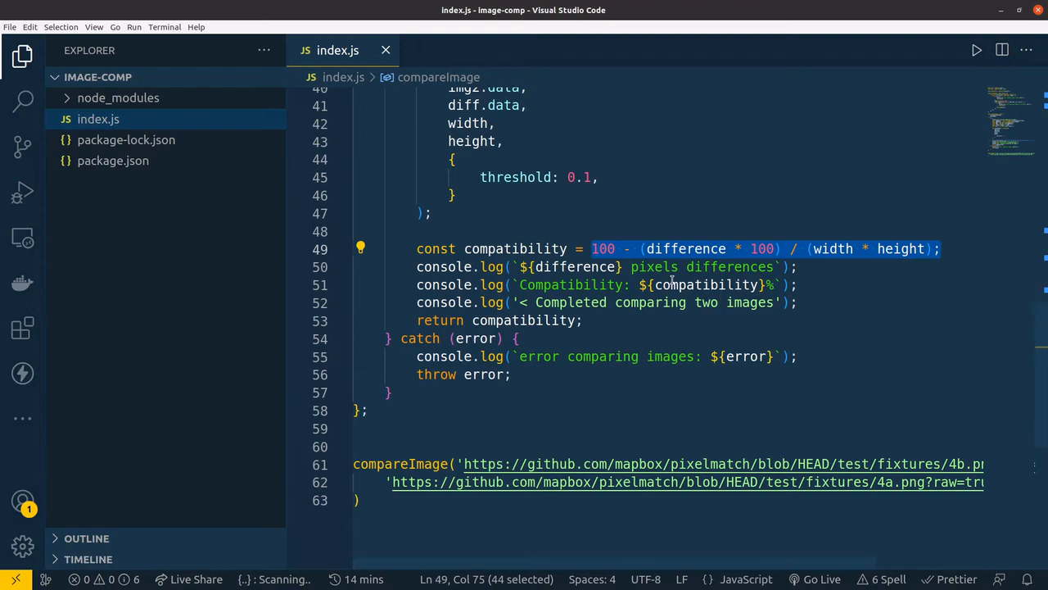
double_click(704, 285)
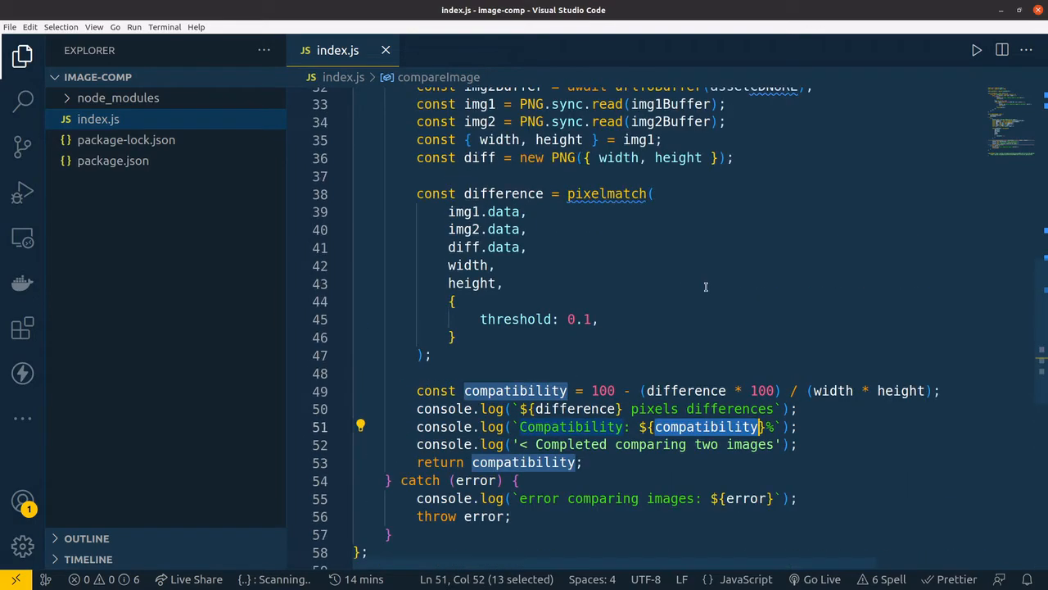
scroll(down, 3)
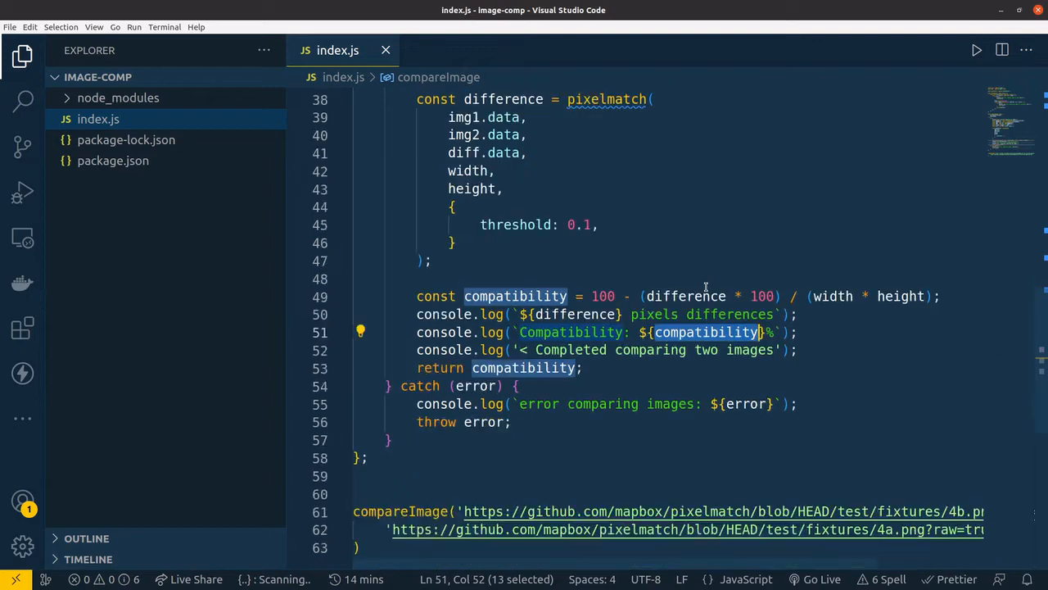
scroll(down, 3)
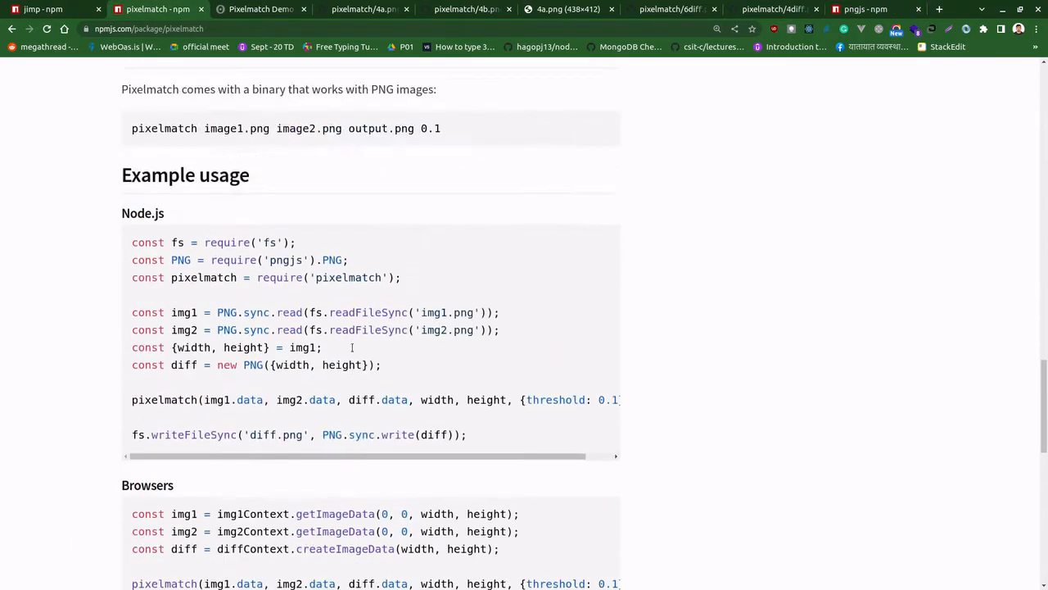
Step: Scroll to the pixelmatch example output and open the expected 4a.png Zurich map on GitHub
scroll(down, 3)
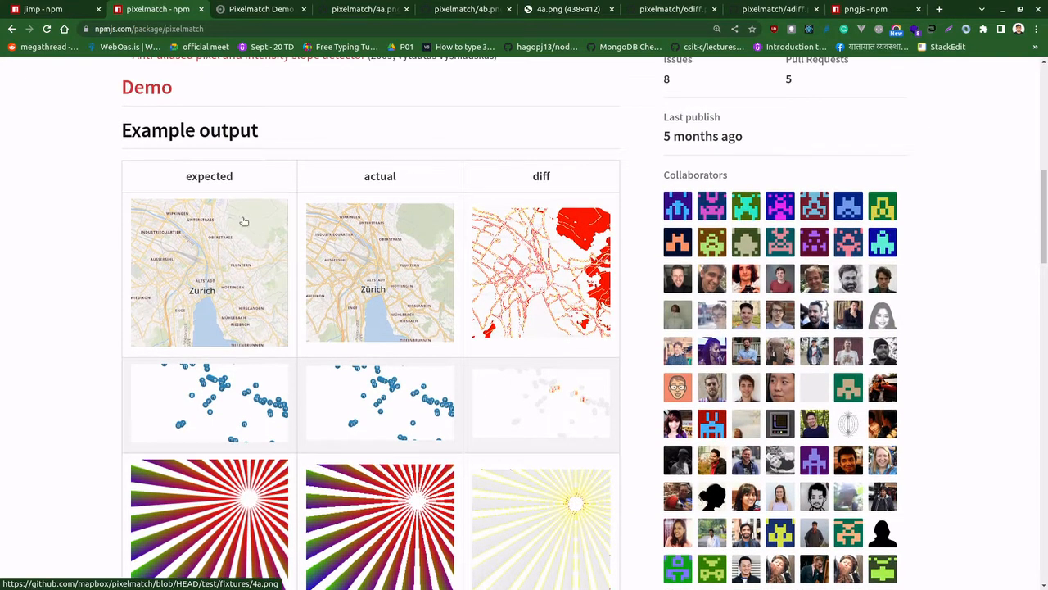
click(363, 10)
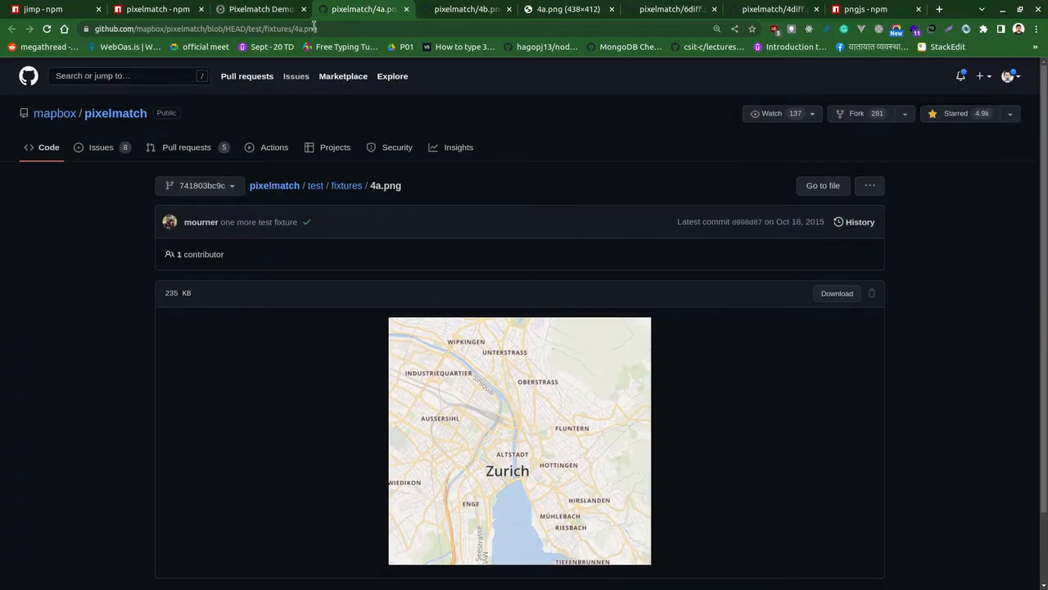
mouse_move(467, 10)
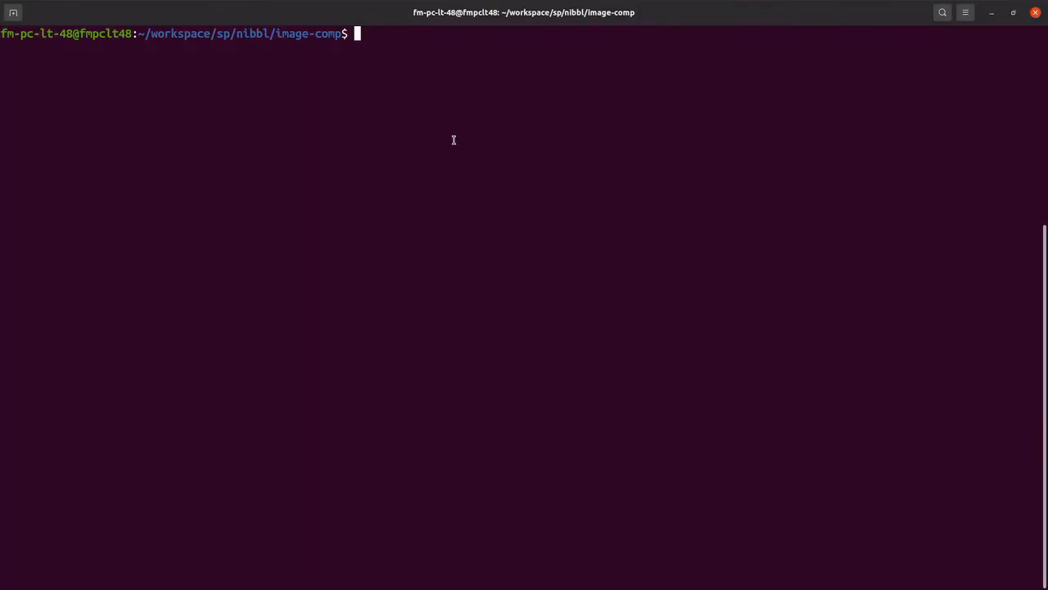
Step: Run node index.js in the image-comp project terminal
text(node index.js)
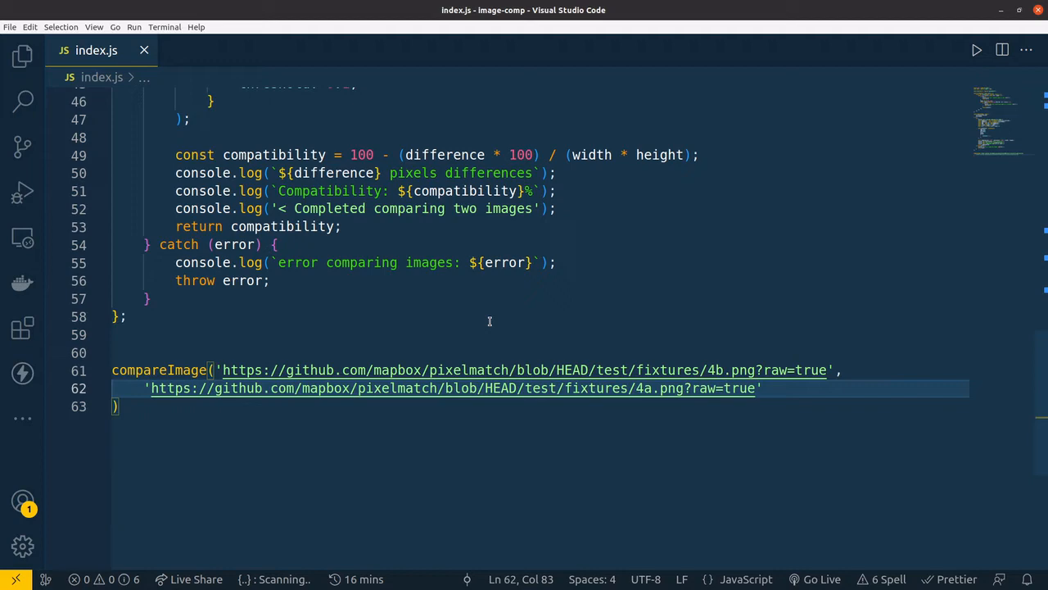
mouse_move(500, 249)
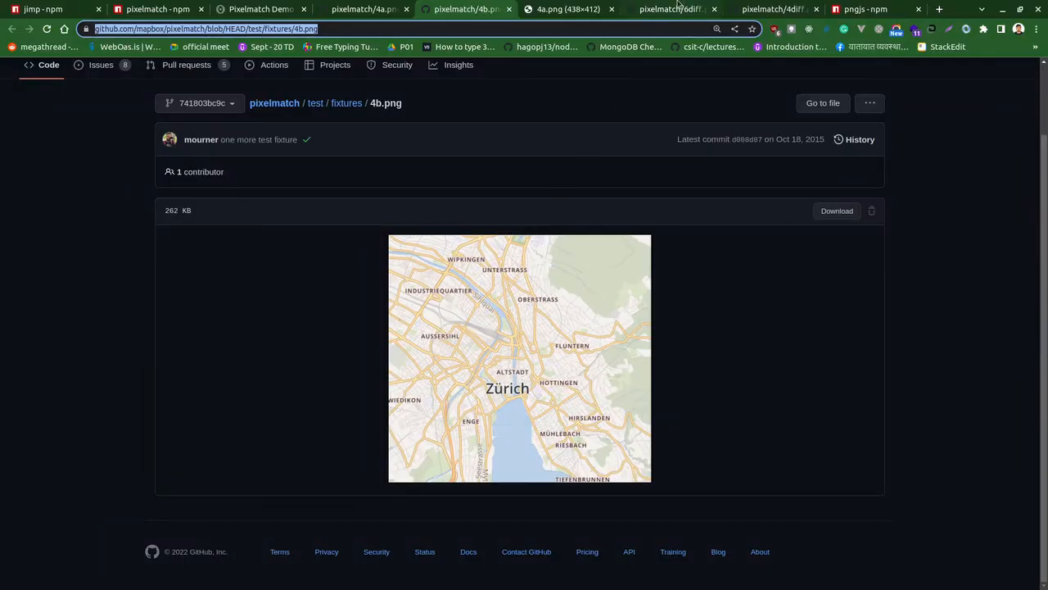
Step: View the 6diff.png sunburst diff fixture and choose an entry from its image context menu
click(672, 9)
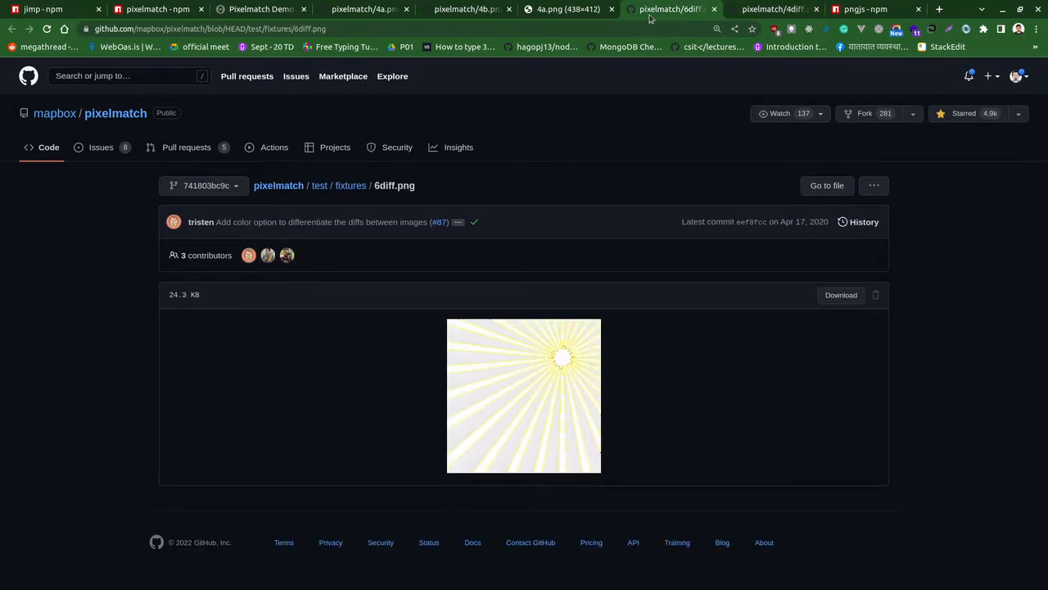
mouse_move(560, 399)
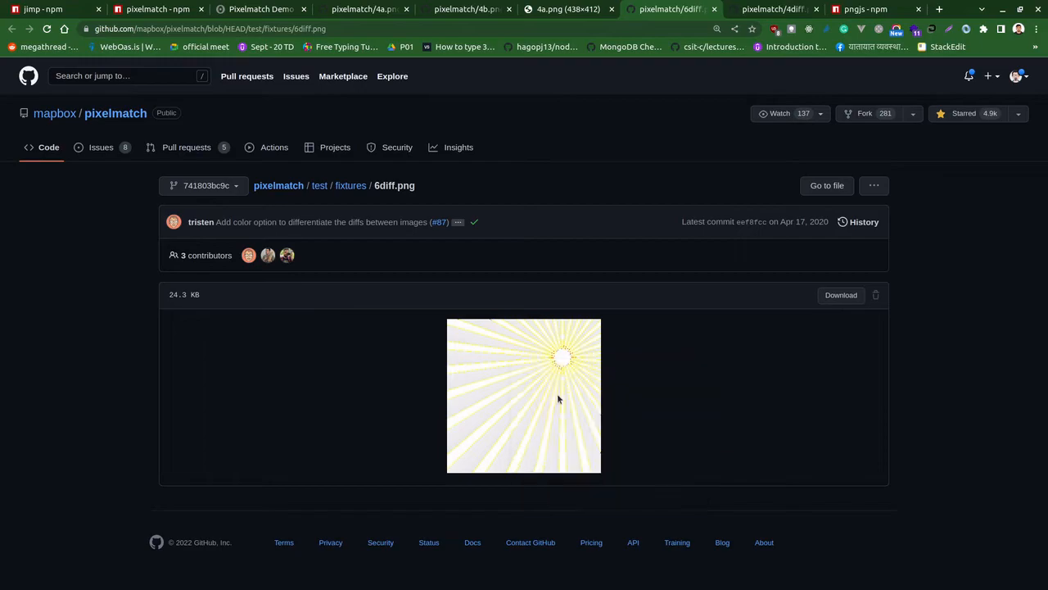
right_click(541, 385)
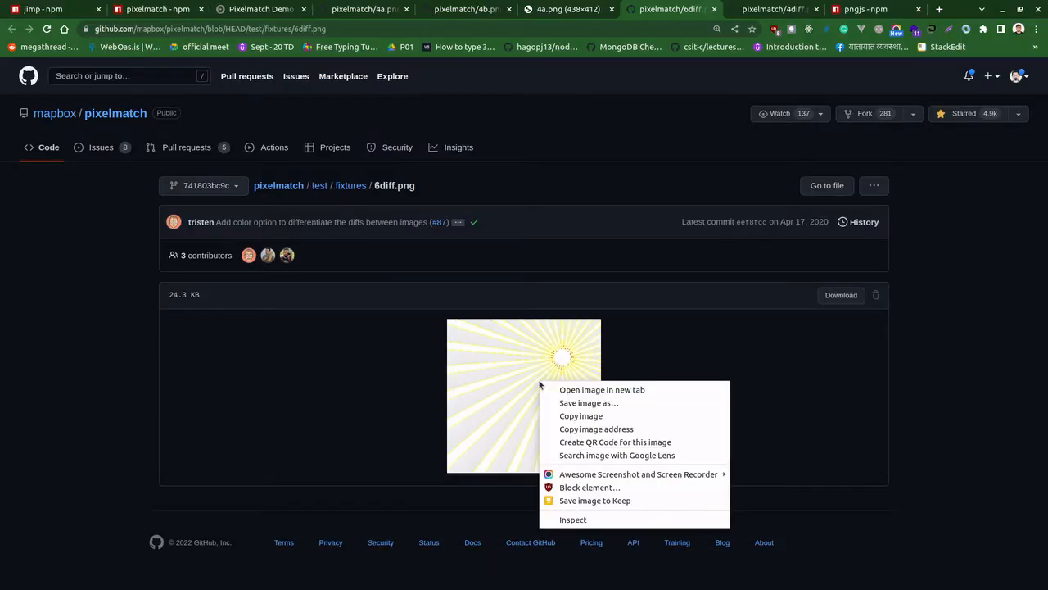
click(596, 433)
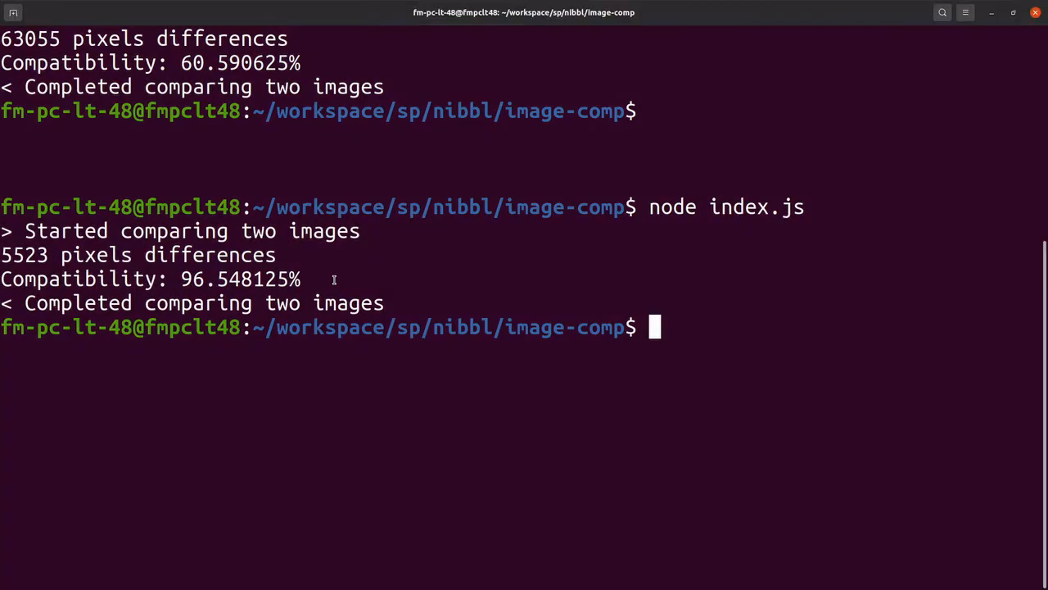
Step: Rerun node index.js and highlight the reported 60.590625% compatibility value
text(node index.js)
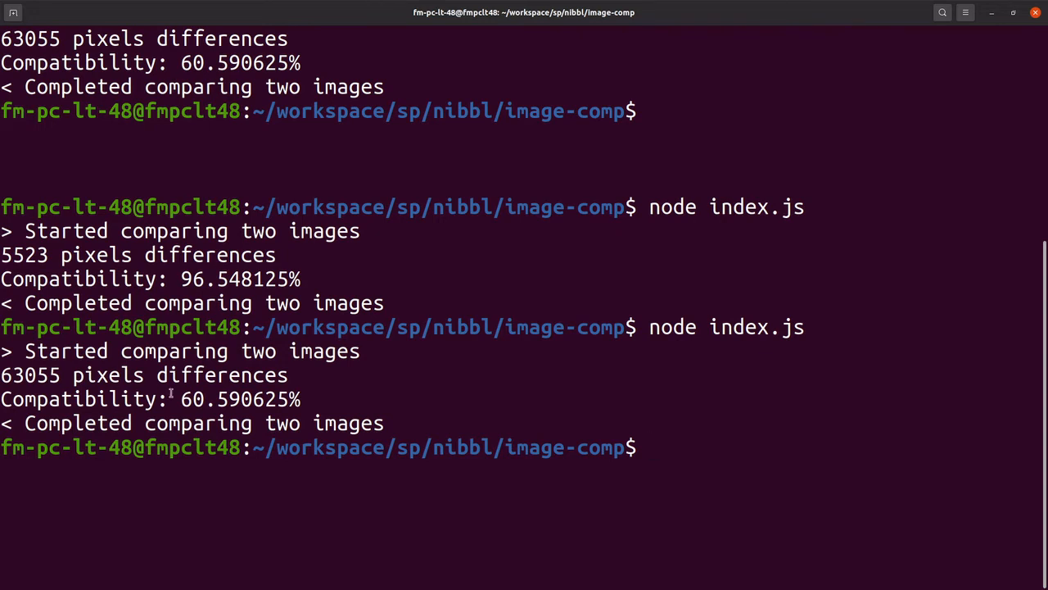
double_click(240, 400)
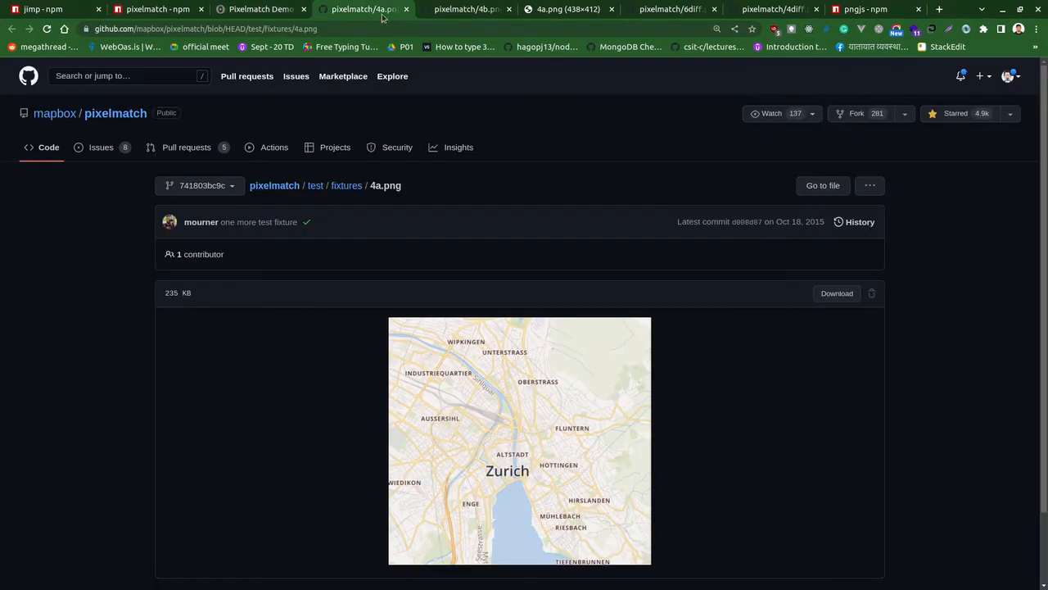
Step: Scroll the 4a.png page, view the 6diff.png fixture, then return to index.js
scroll(down, 3)
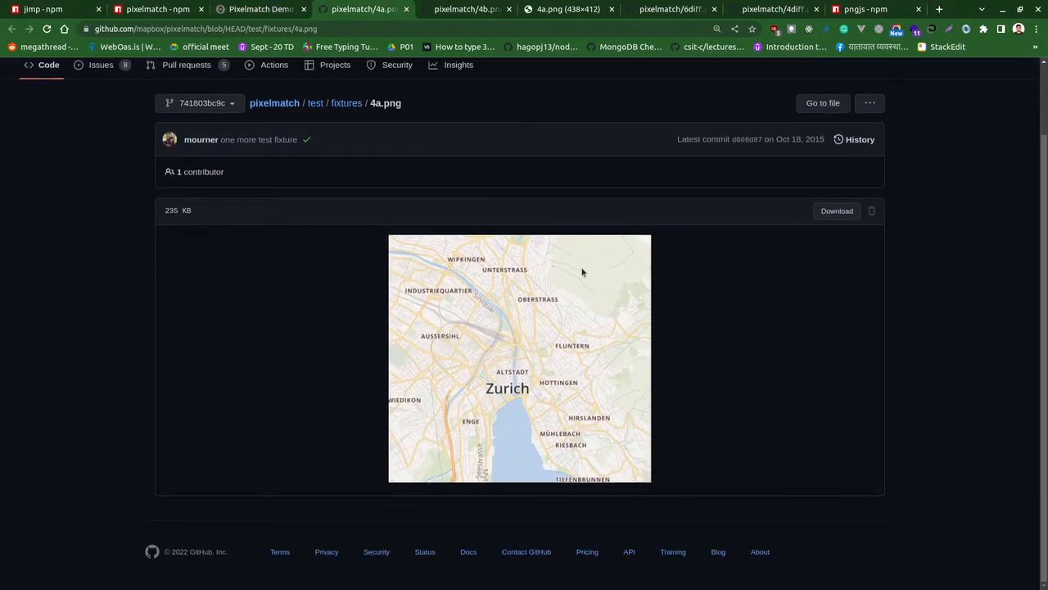
mouse_move(574, 338)
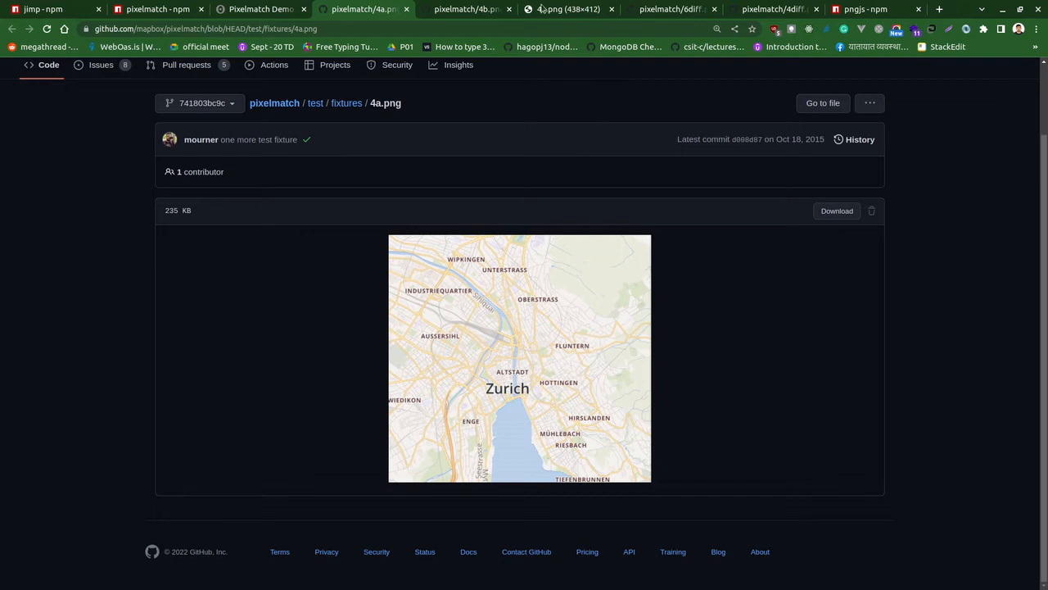
click(670, 10)
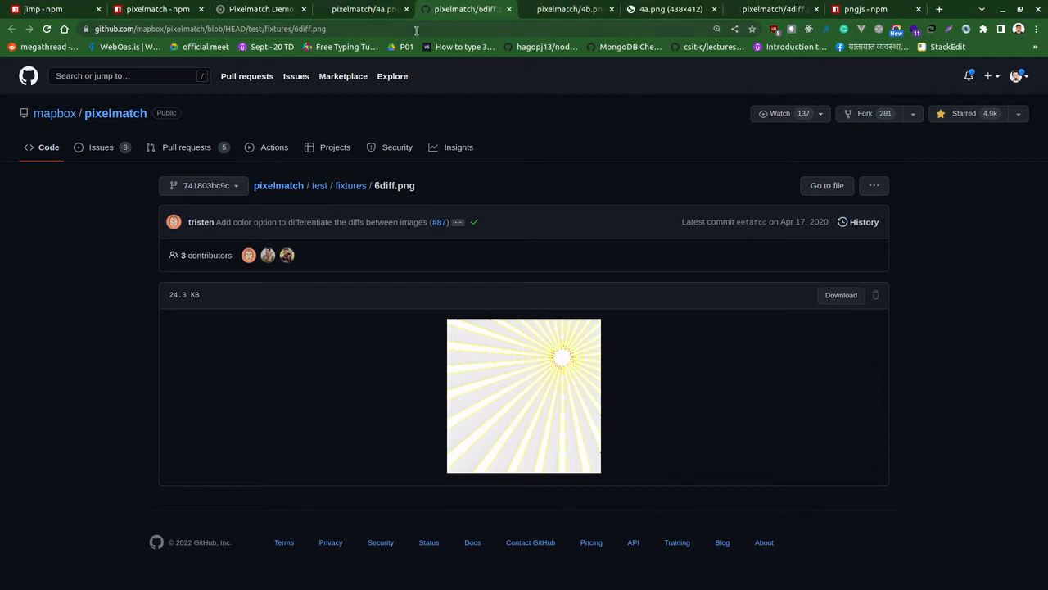
mouse_move(550, 300)
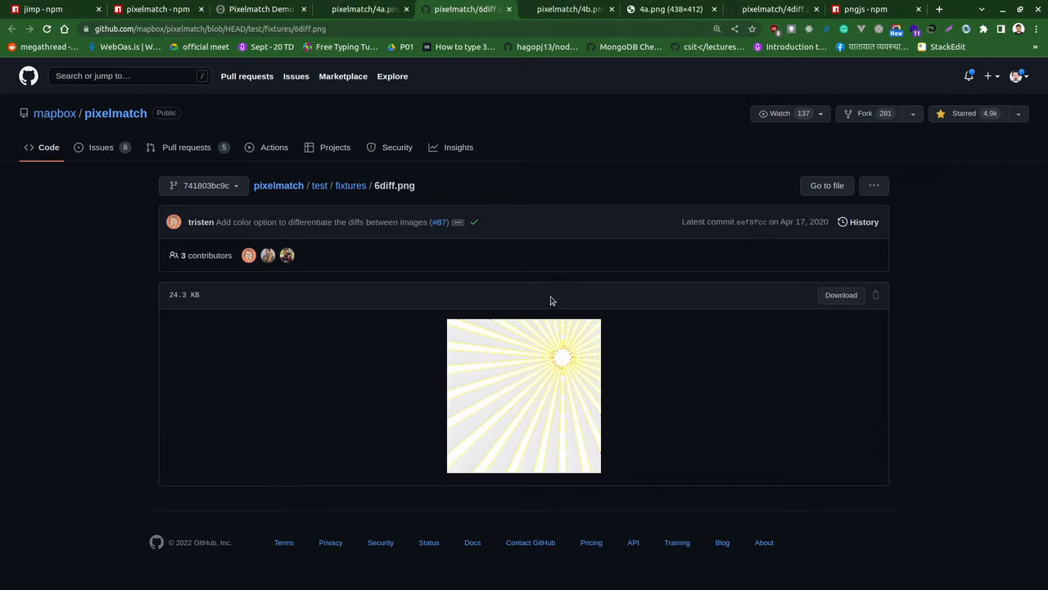
mouse_move(537, 295)
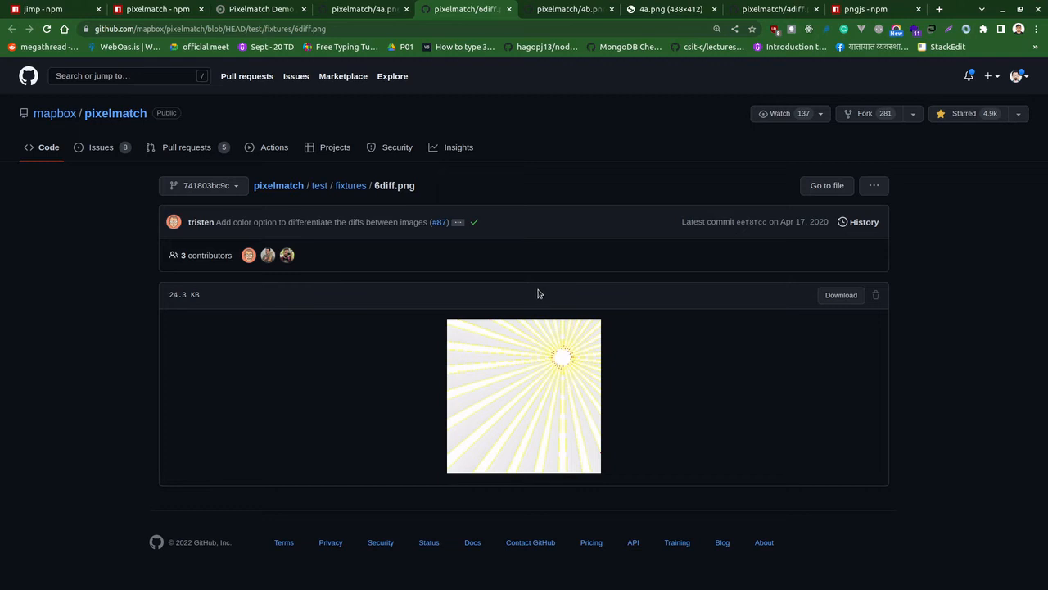
mouse_move(528, 285)
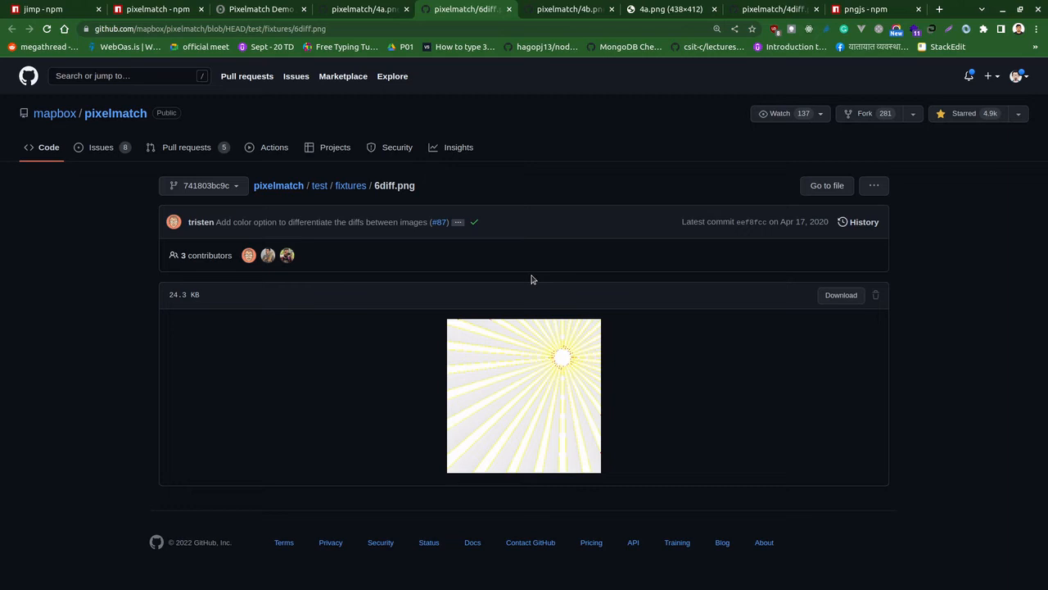
mouse_move(498, 68)
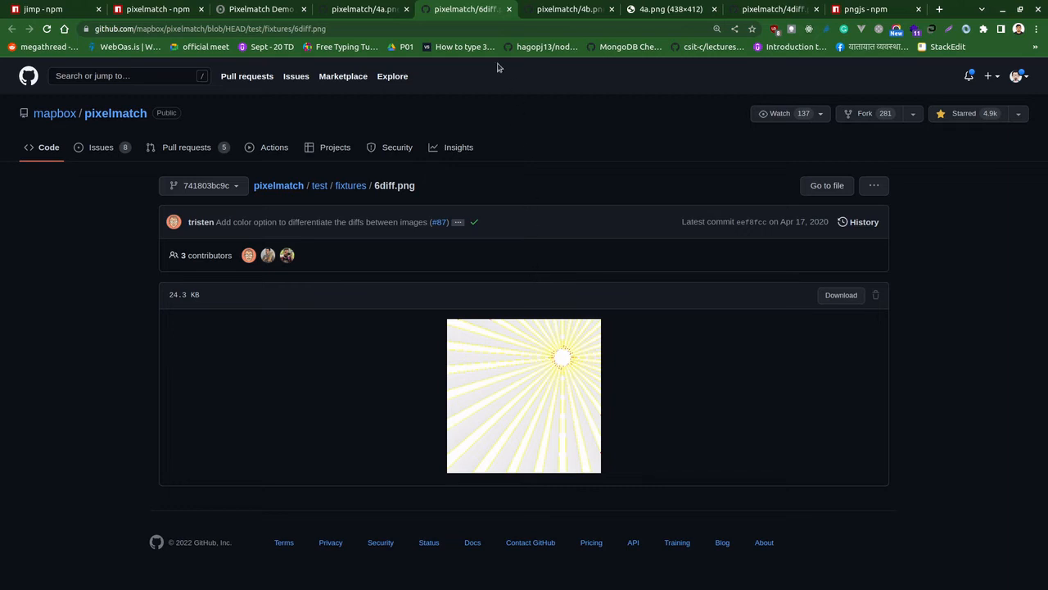
mouse_move(491, 226)
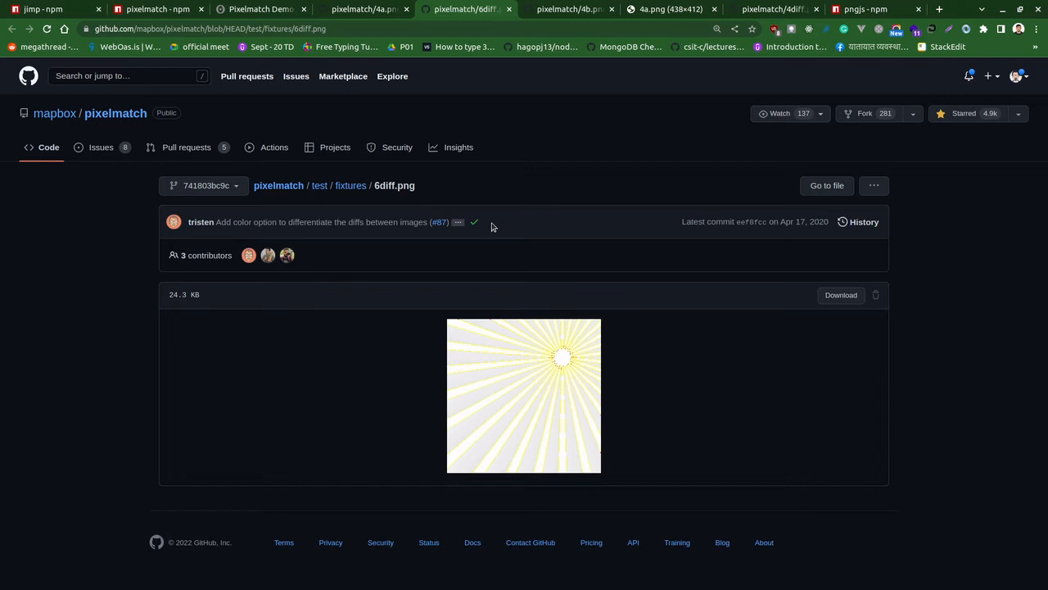
click(157, 10)
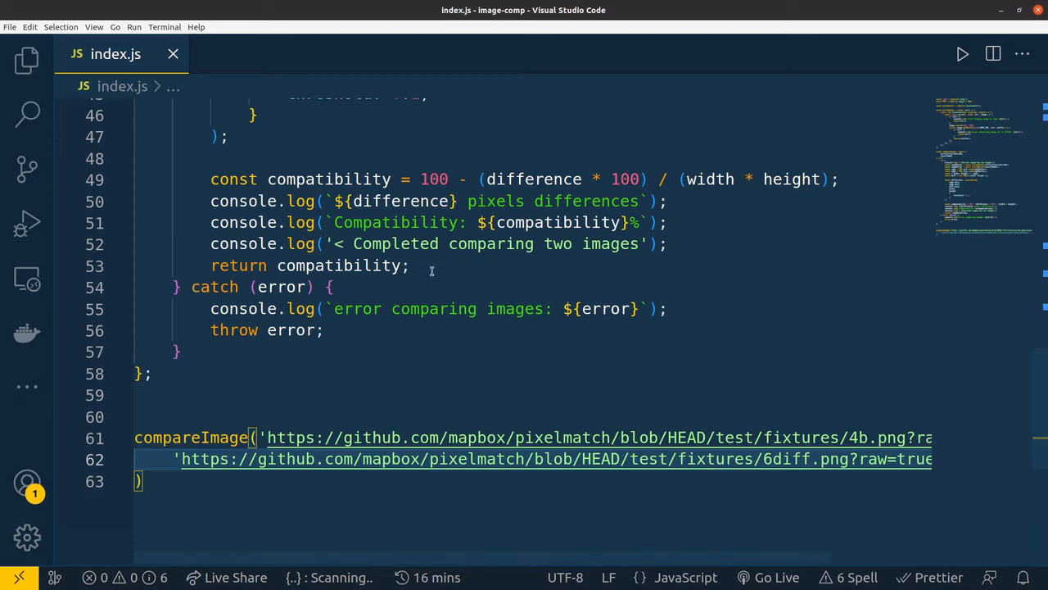
scroll(down, 3)
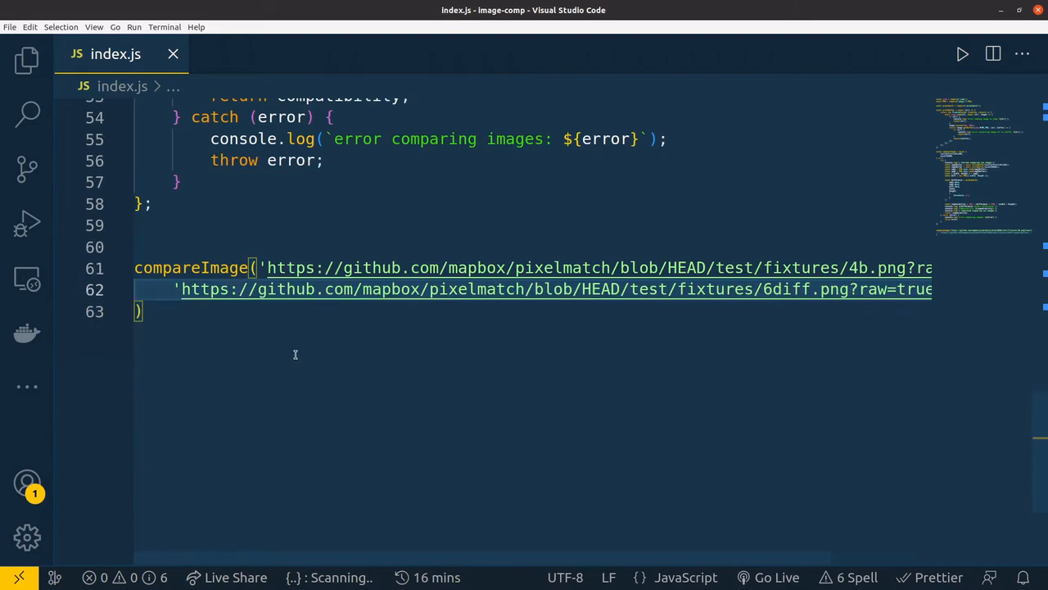
scroll(down, 3)
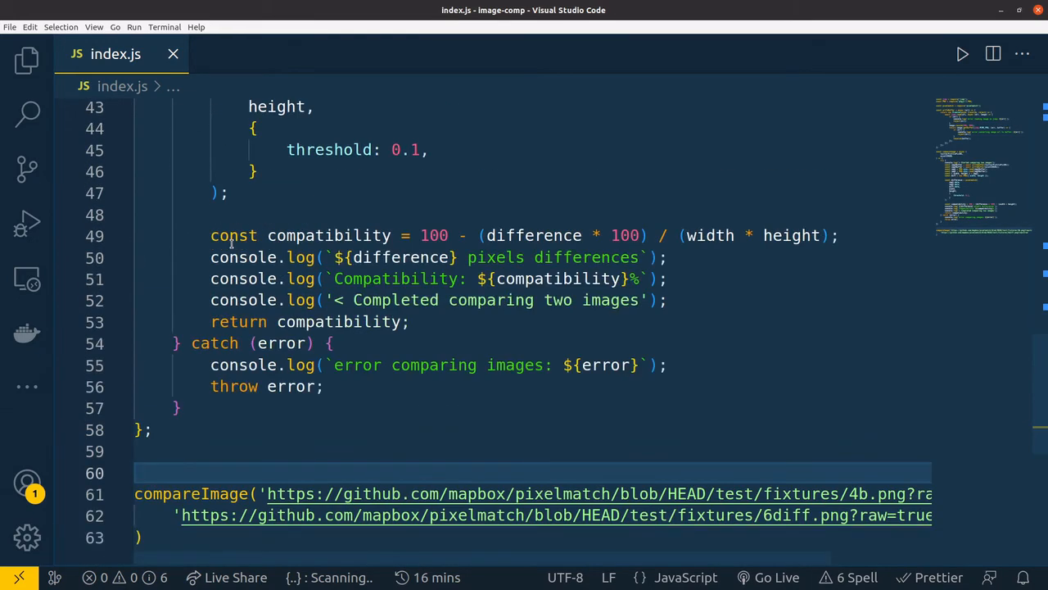
scroll(up, 3)
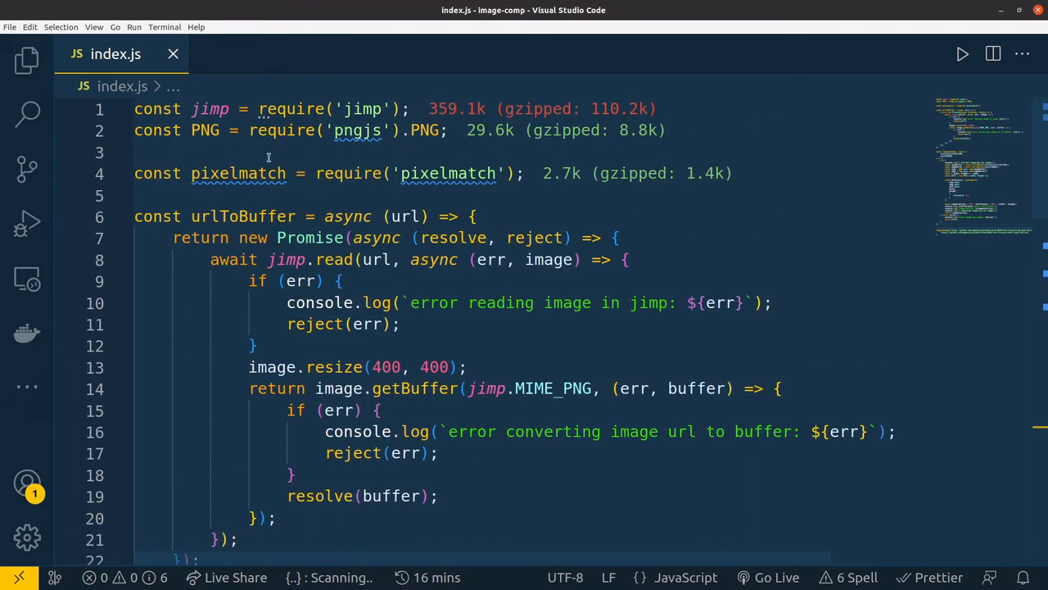
click(262, 152)
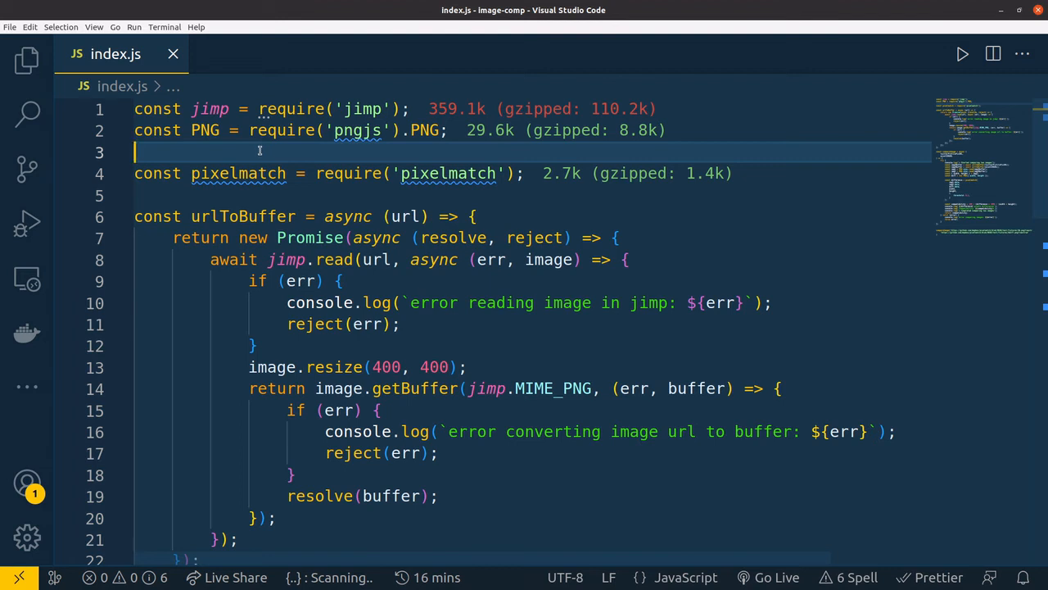
scroll(down, 3)
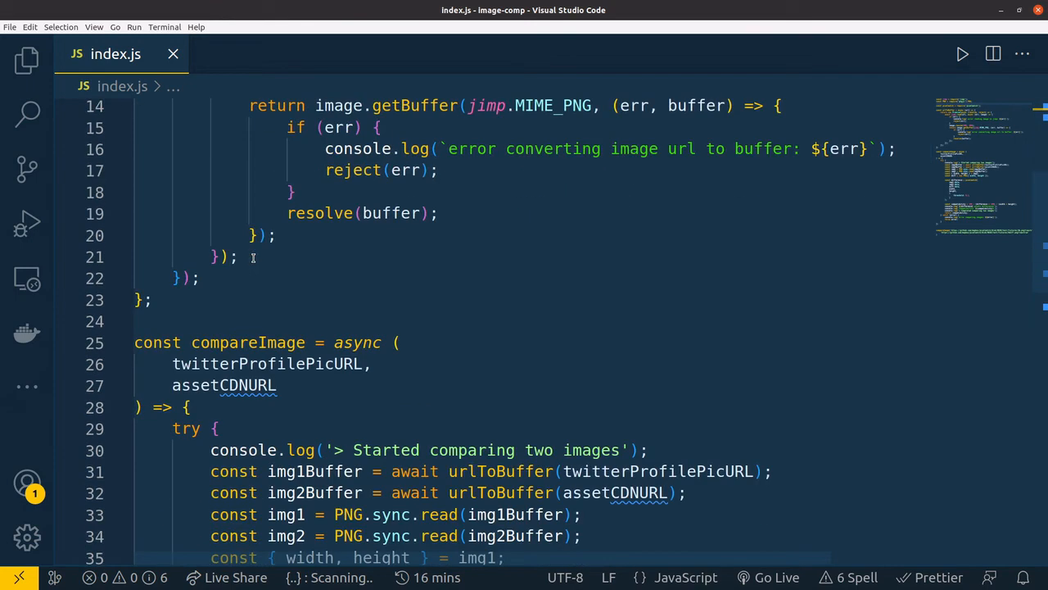
scroll(up, 3)
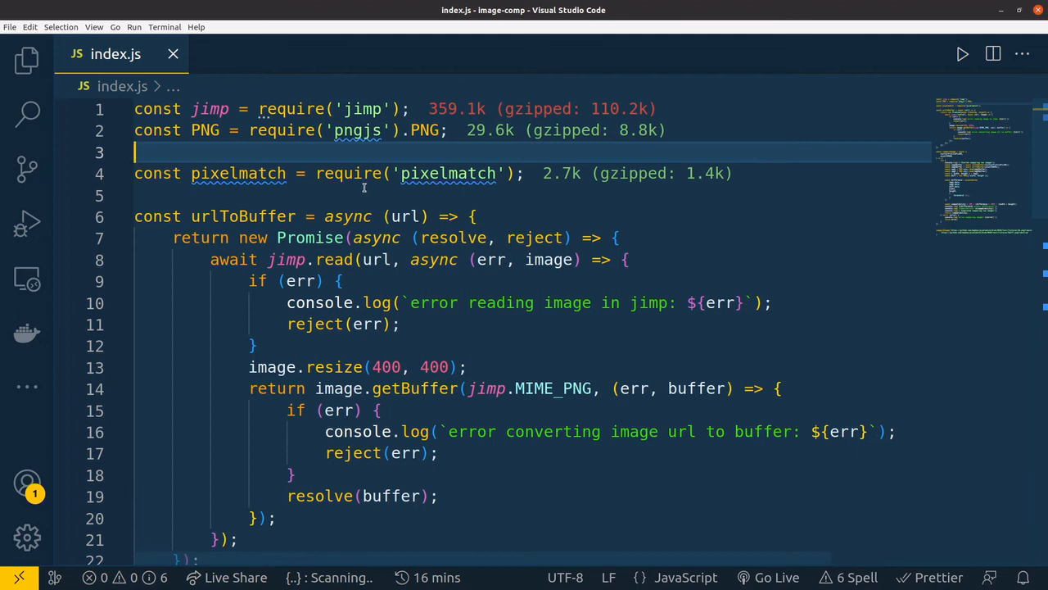
click(246, 173)
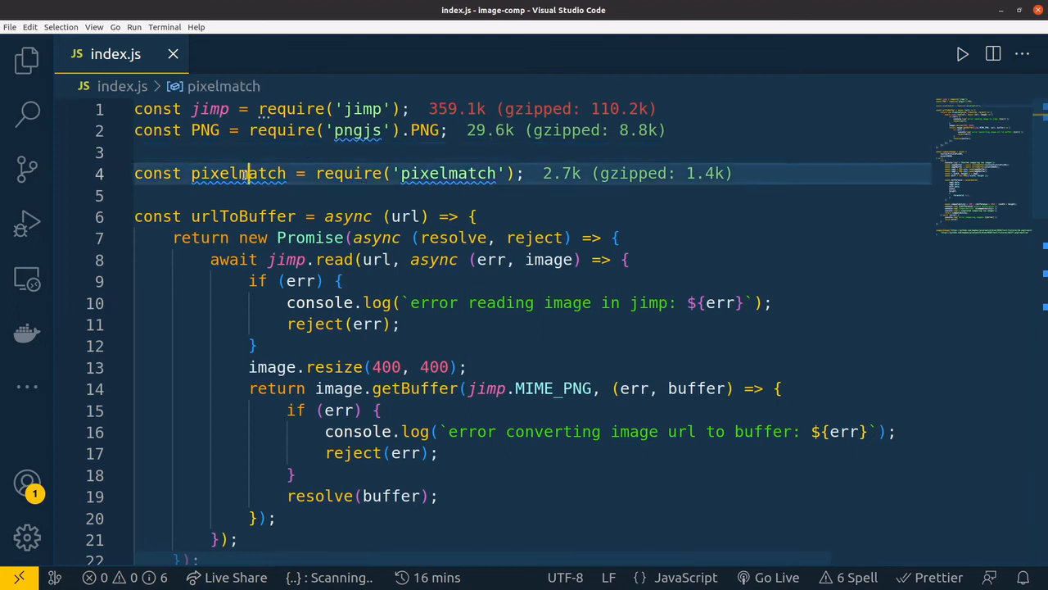
double_click(237, 174)
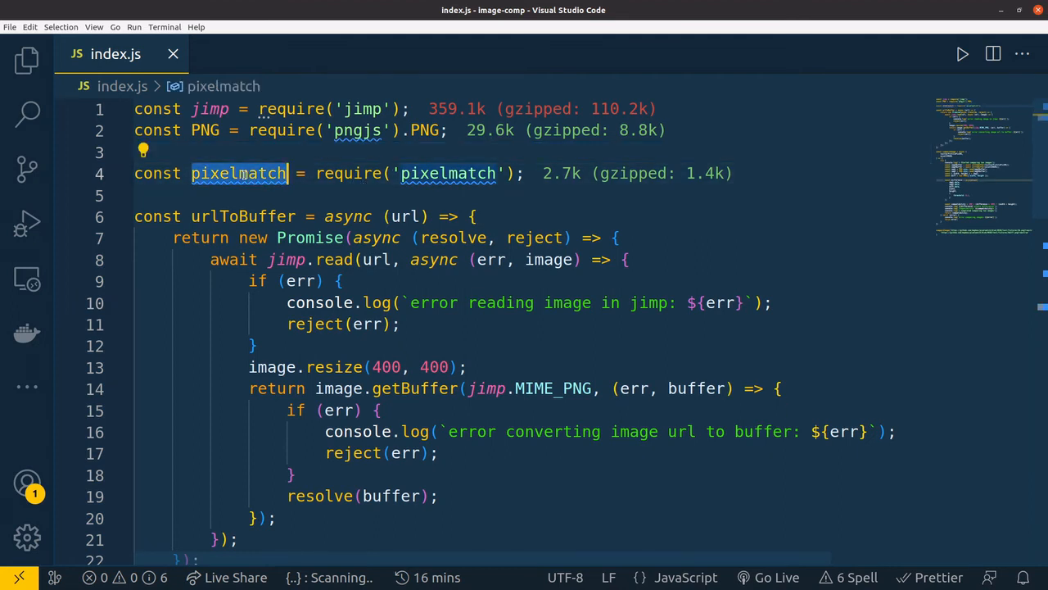
click(157, 10)
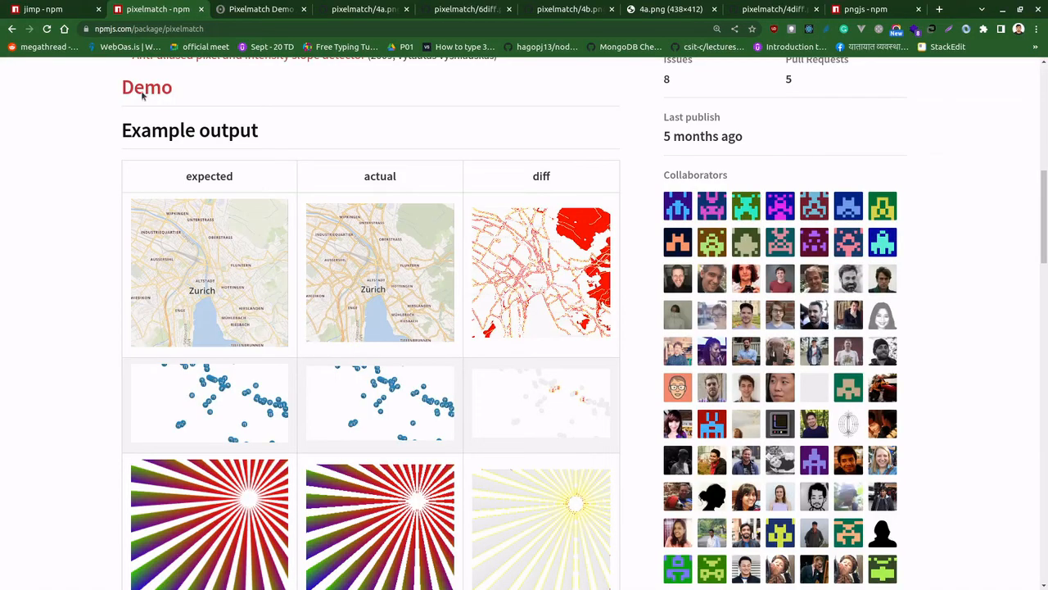
scroll(down, 3)
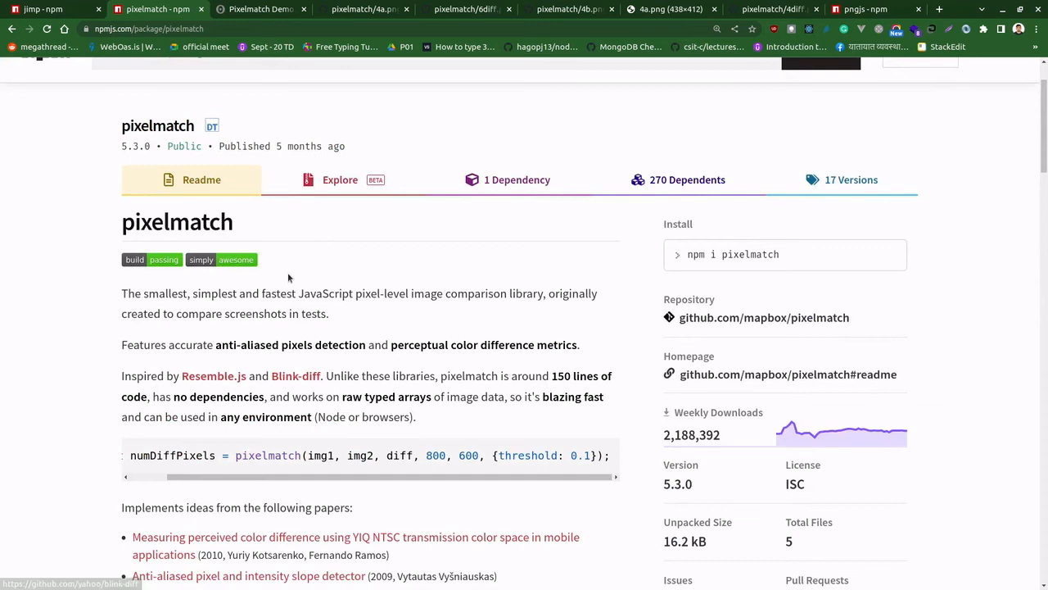
scroll(down, 3)
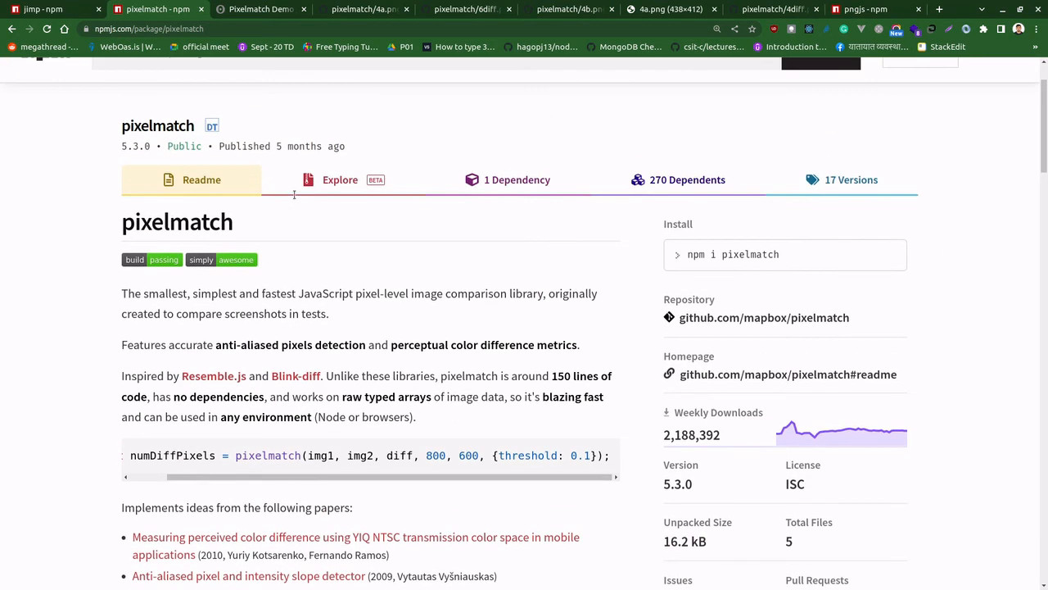
scroll(down, 3)
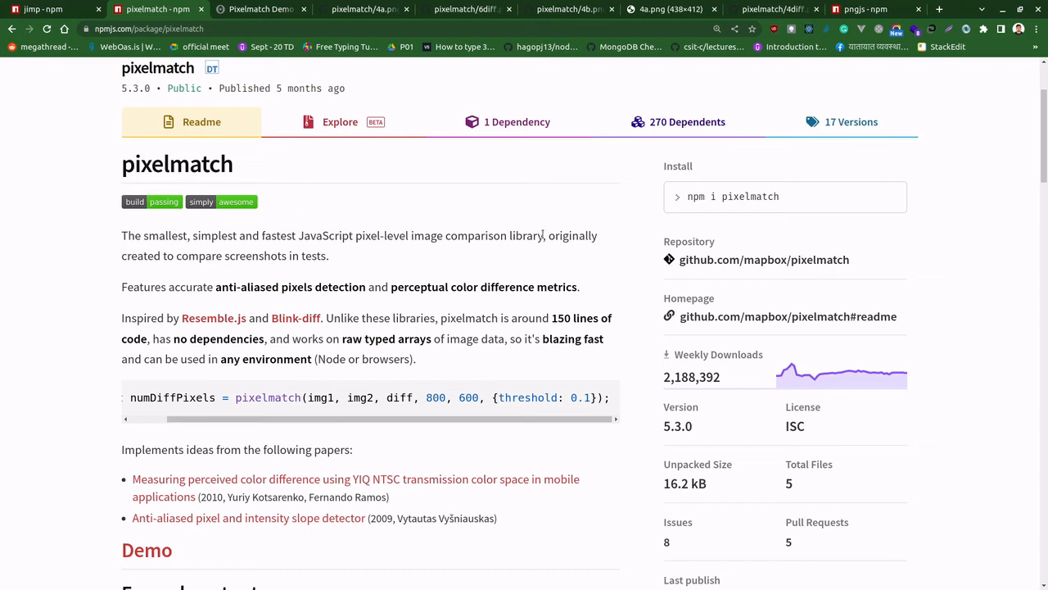
scroll(down, 3)
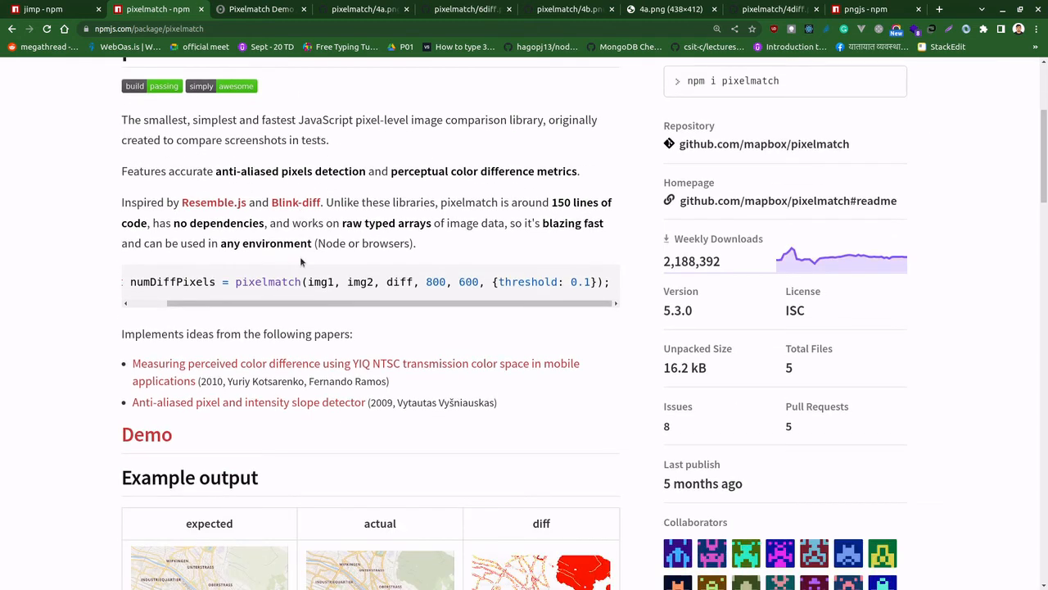
mouse_move(434, 255)
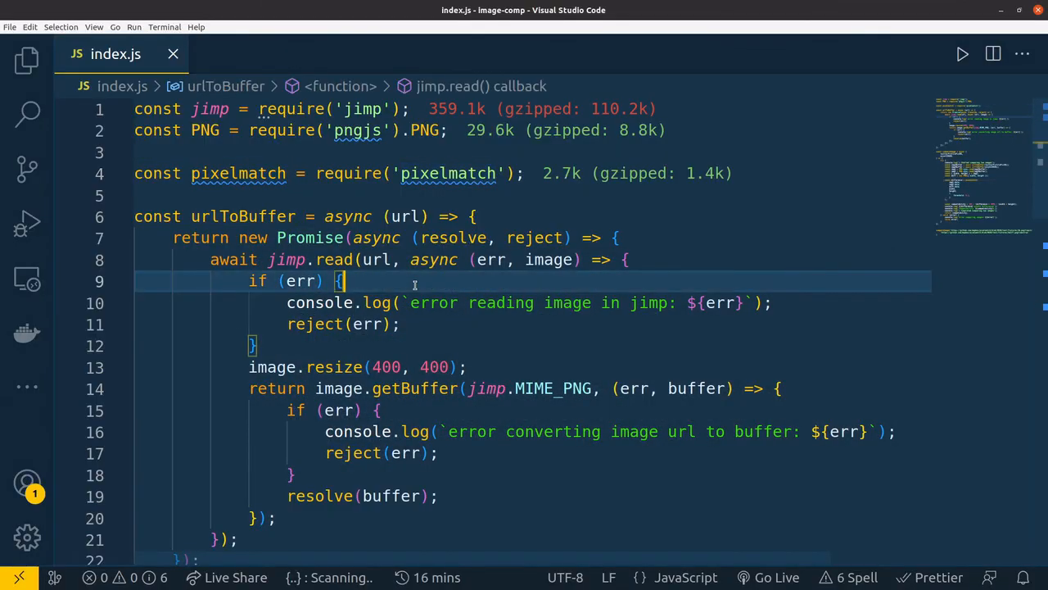
mouse_move(406, 282)
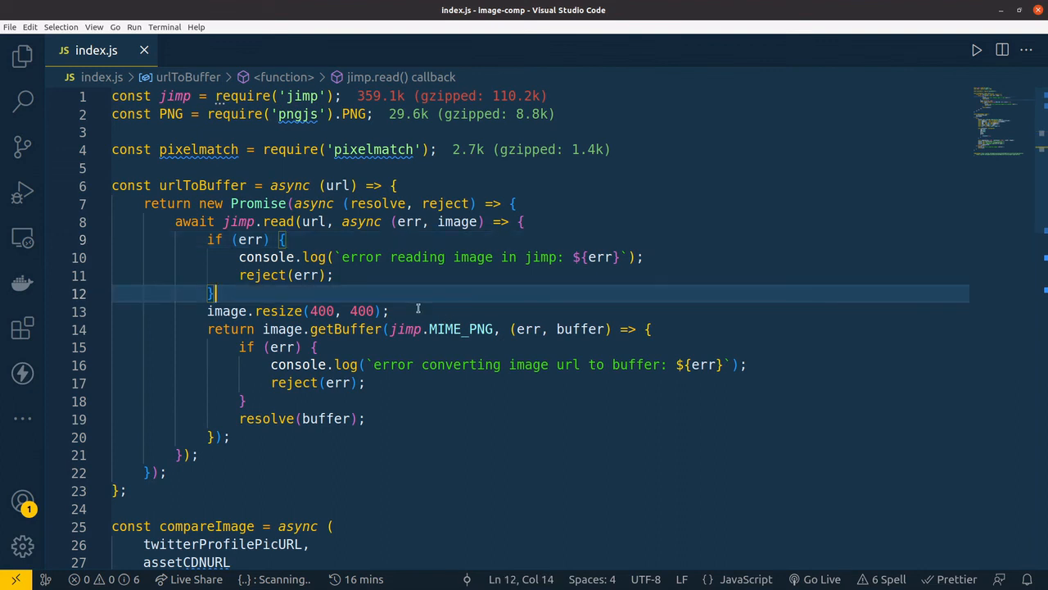
mouse_move(434, 305)
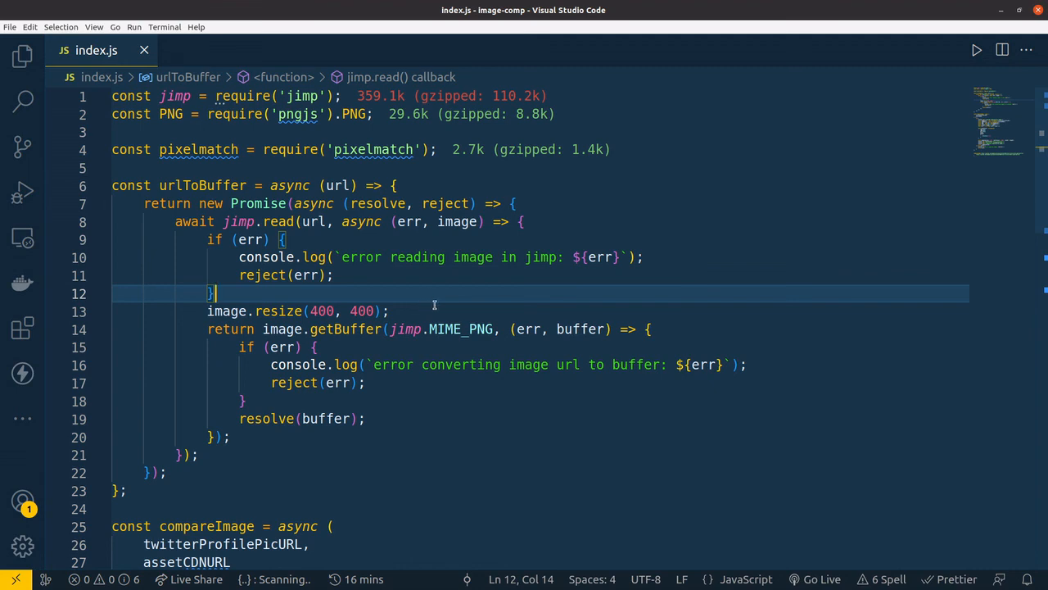
scroll(down, 3)
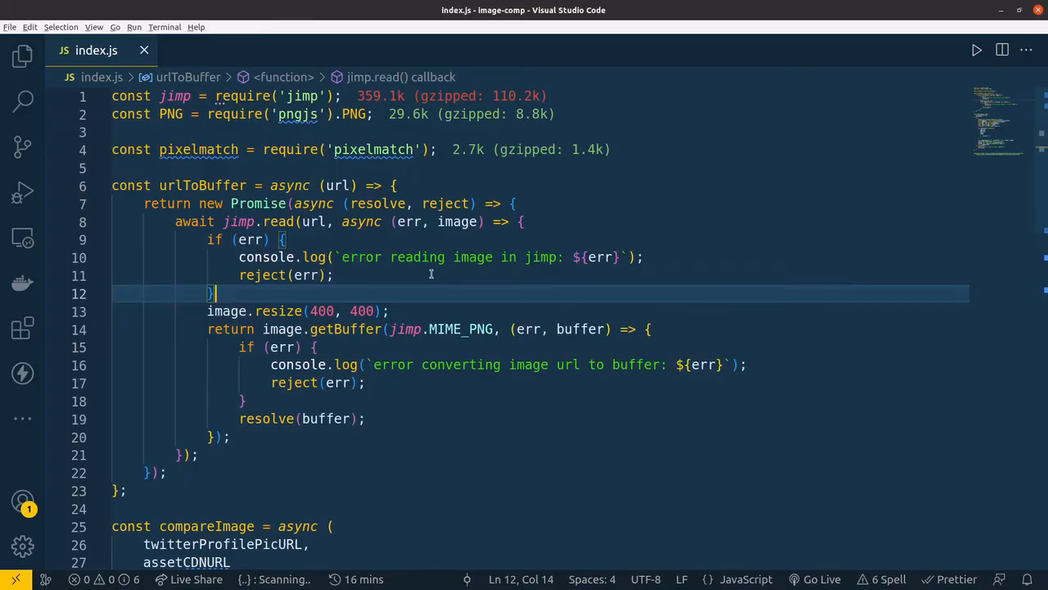
click(157, 10)
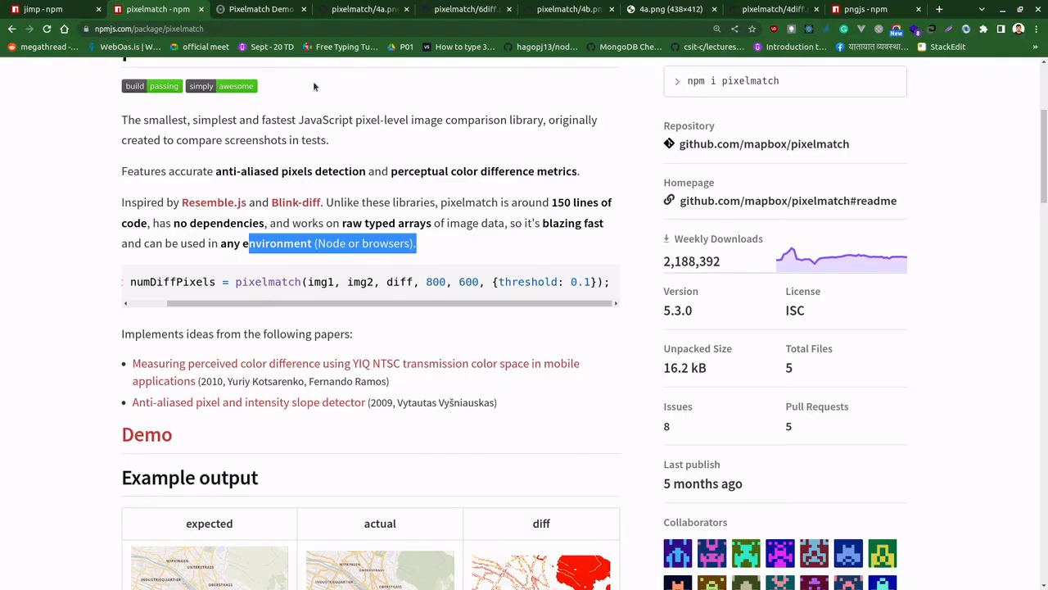
mouse_move(335, 114)
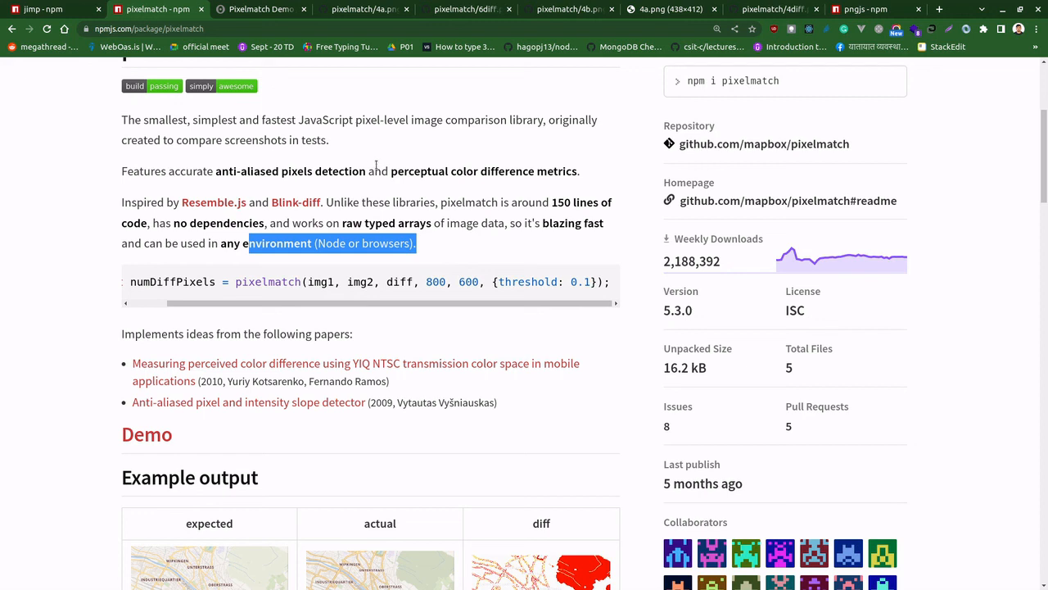
mouse_move(327, 156)
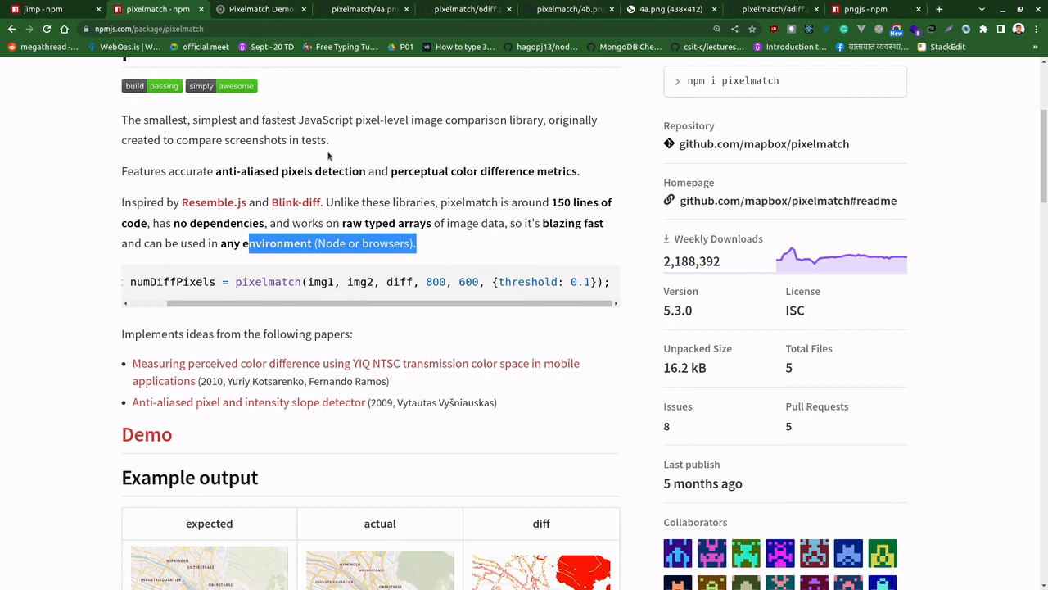